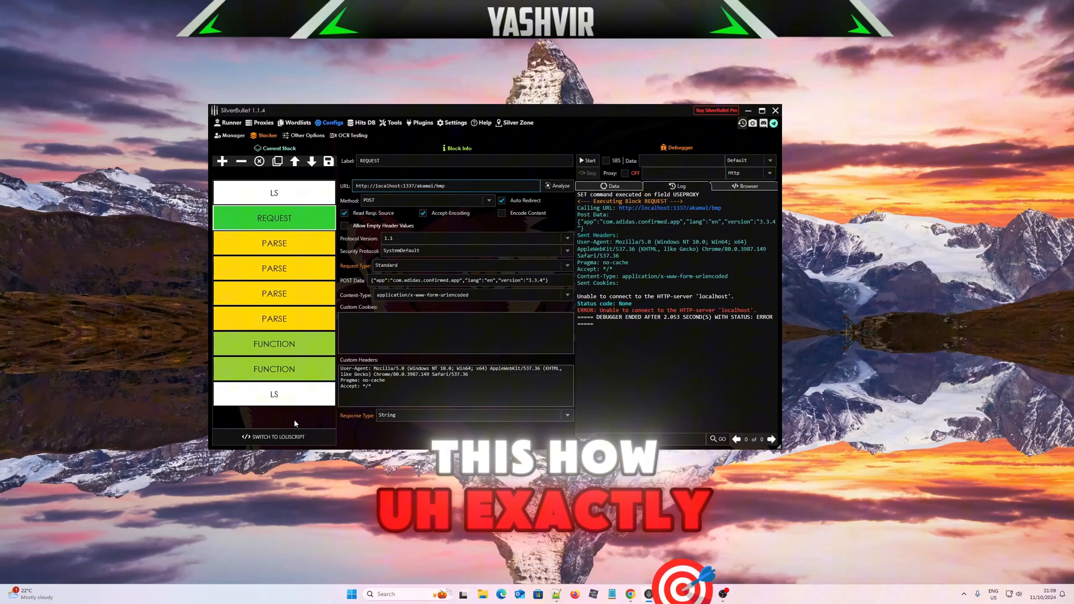
# View the last LS block's SET USEPROXY TRUE line and switch the config to full LoliScript.
pyautogui.click(275, 437)
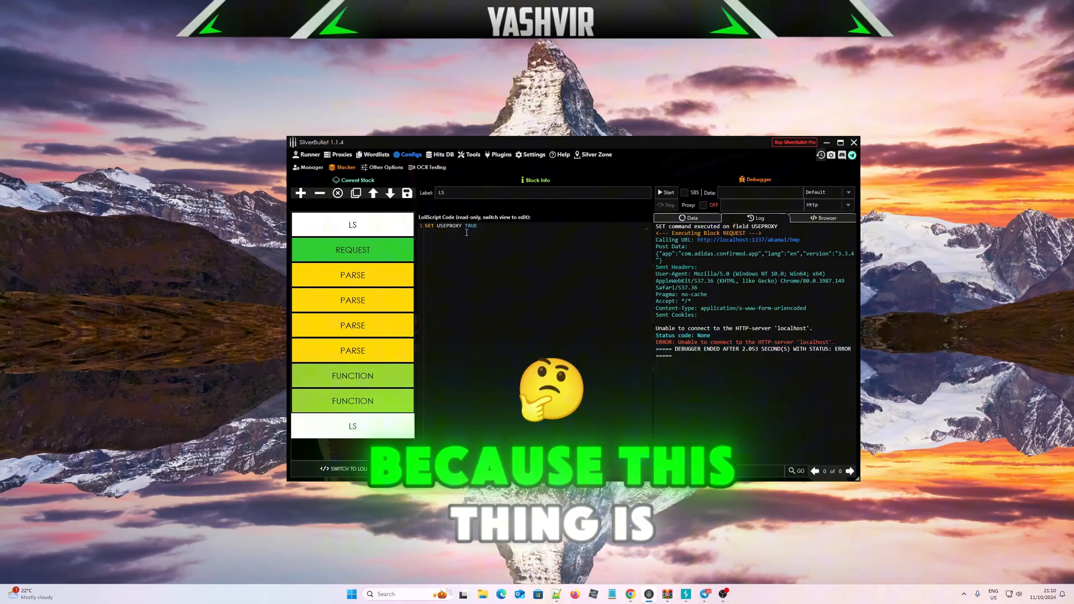
pyautogui.click(345, 469)
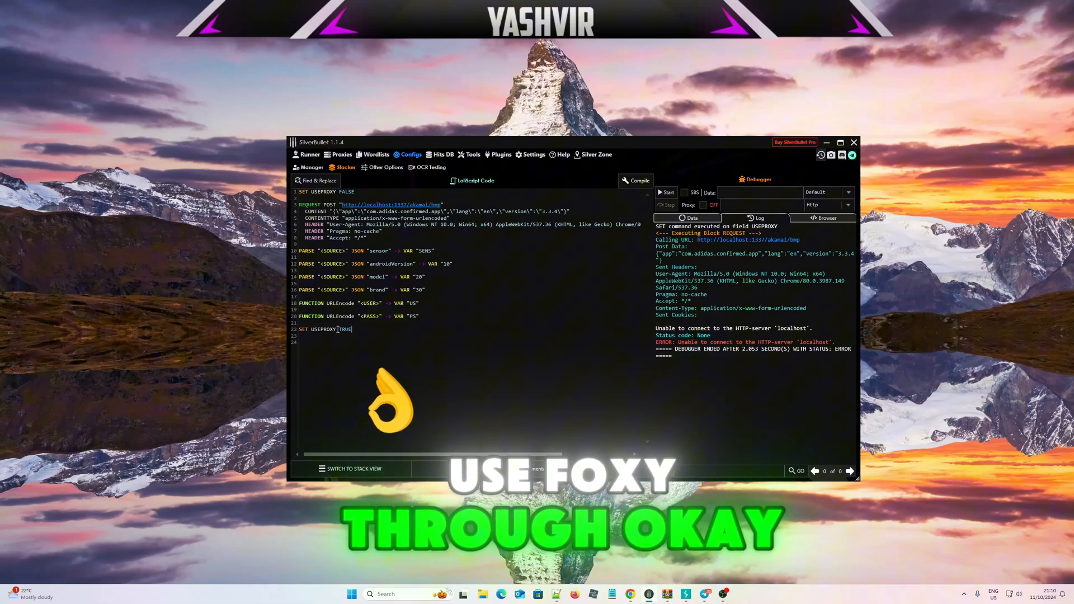
# Change the script's final line from SET USEPROXY TRUE to SET USEPROXY FALSE.
pyautogui.doubleClick(346, 329)
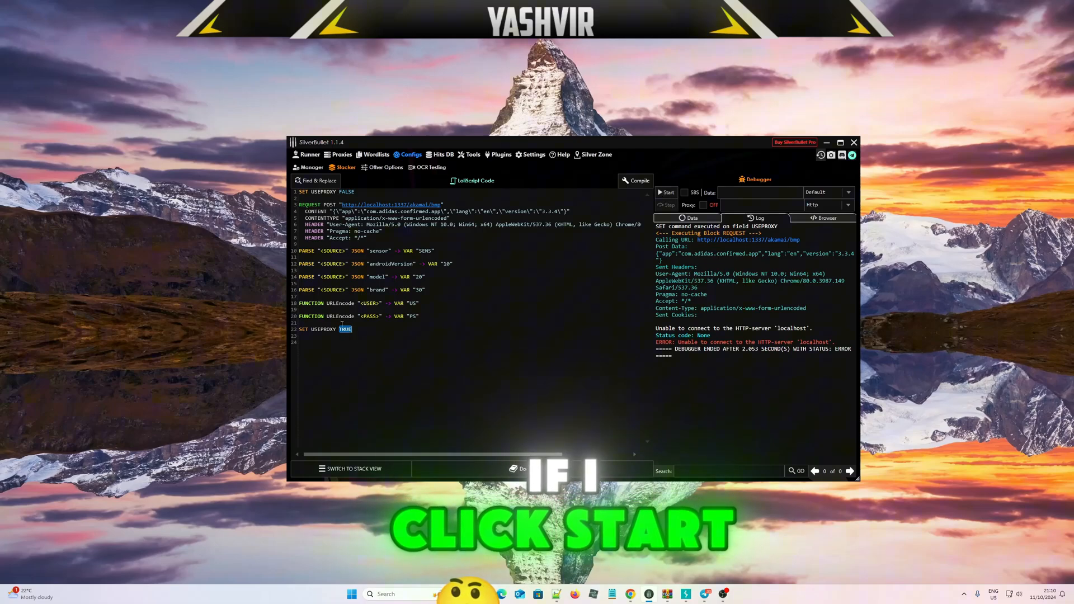
pyautogui.click(758, 205)
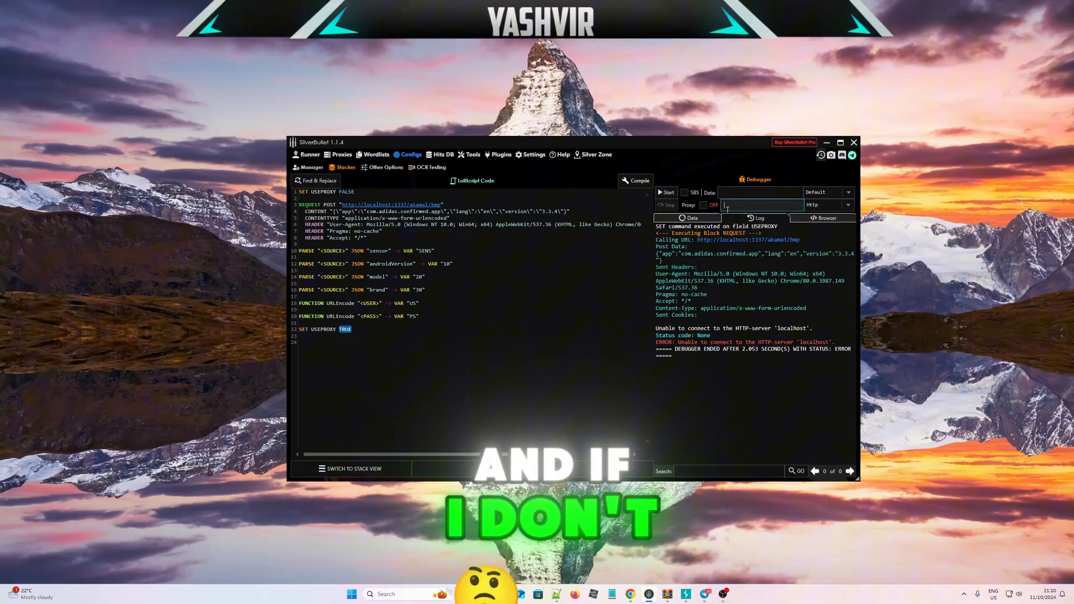
pyautogui.write('FAL')
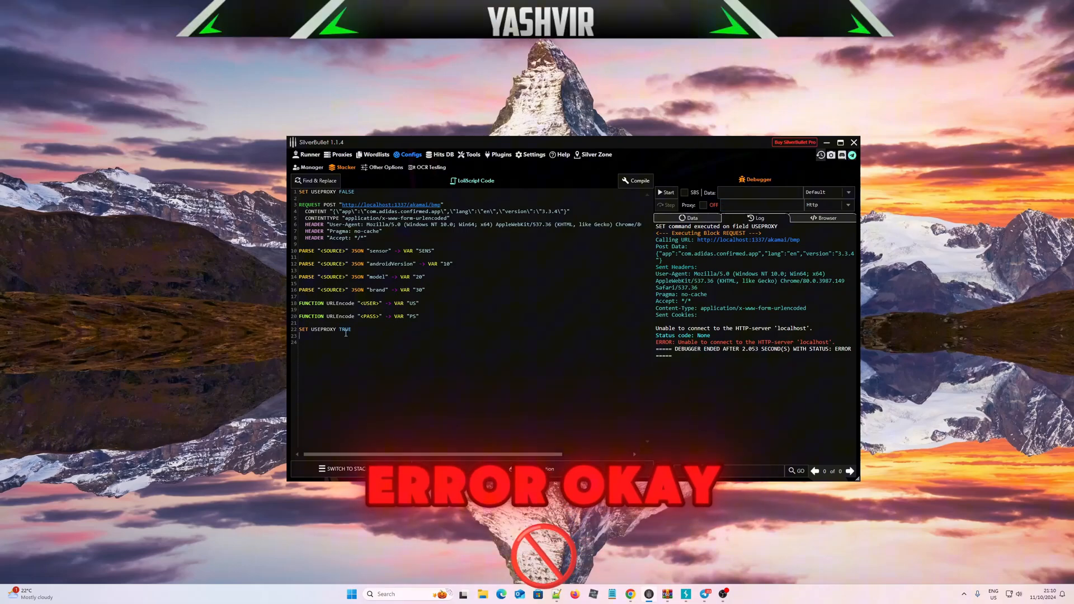
pyautogui.write('FALSE')
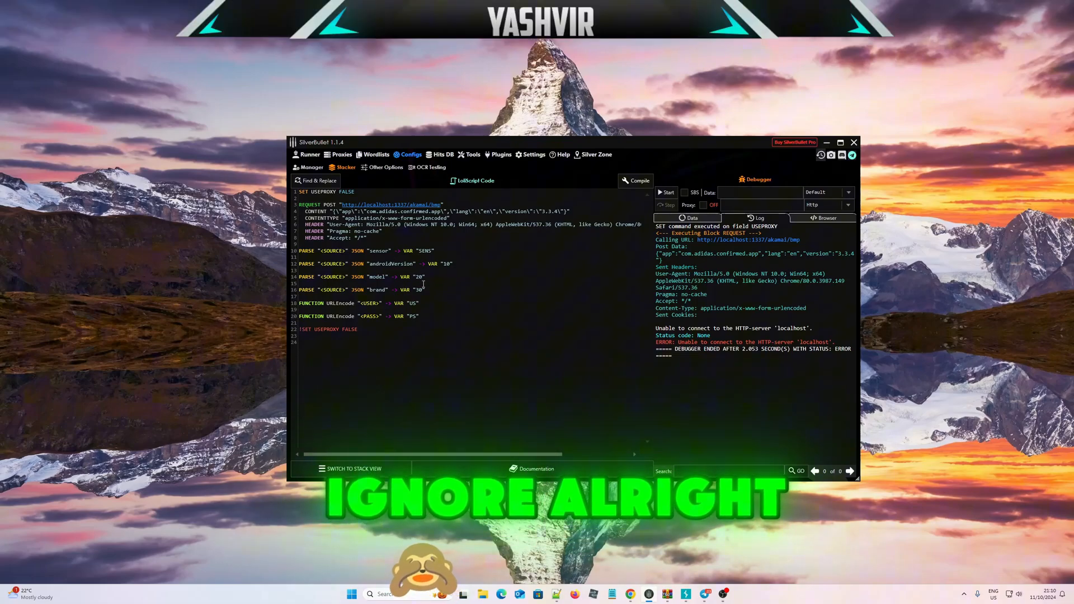
# Return the config to Stack View and select the first LS block.
pyautogui.click(353, 469)
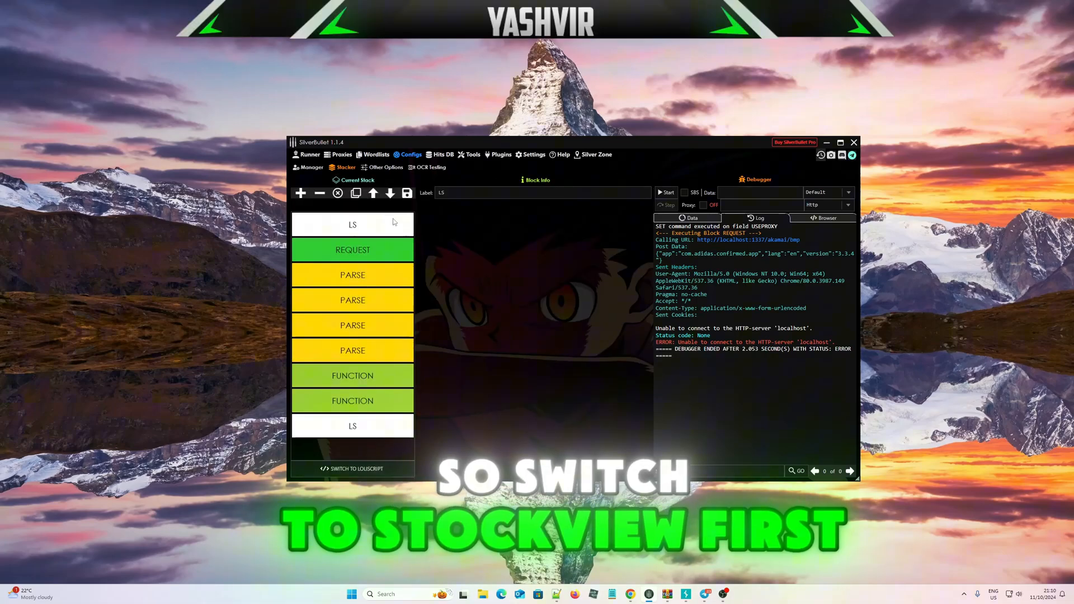
pyautogui.click(353, 250)
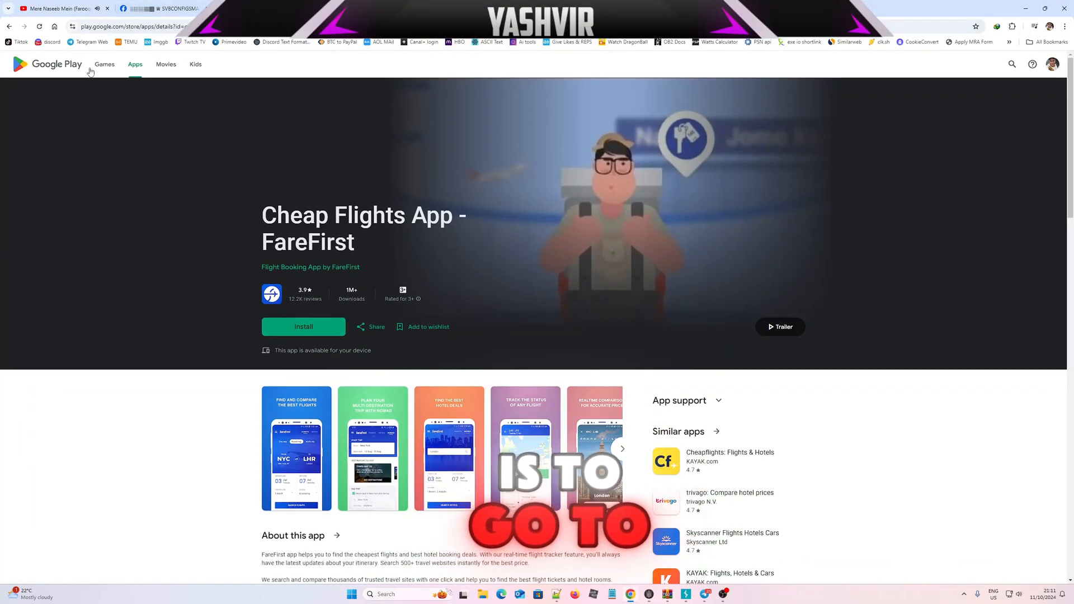
pyautogui.scroll(-3)
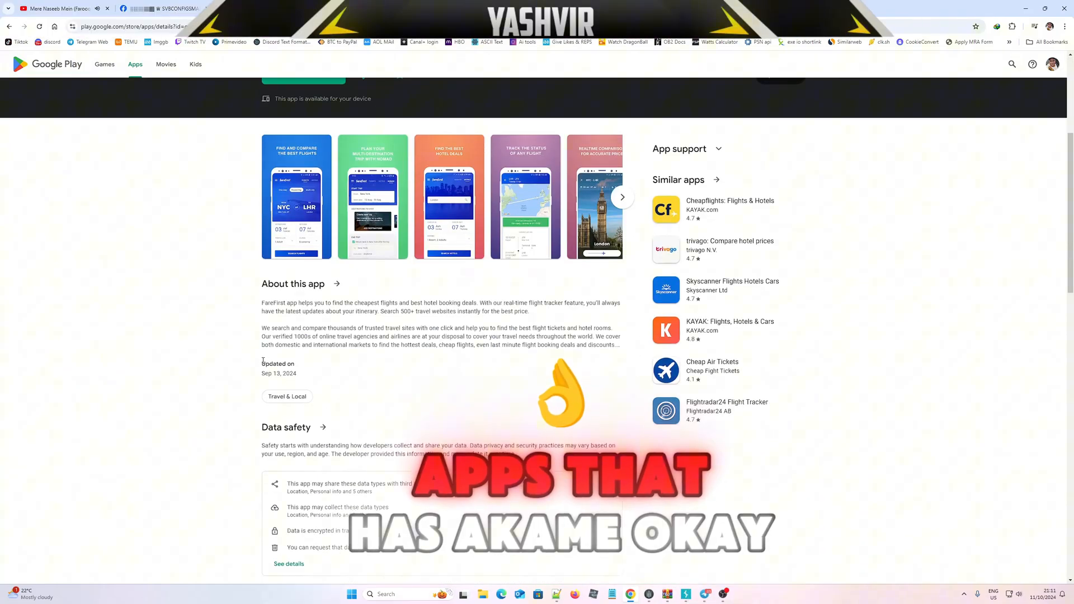
pyautogui.scroll(3)
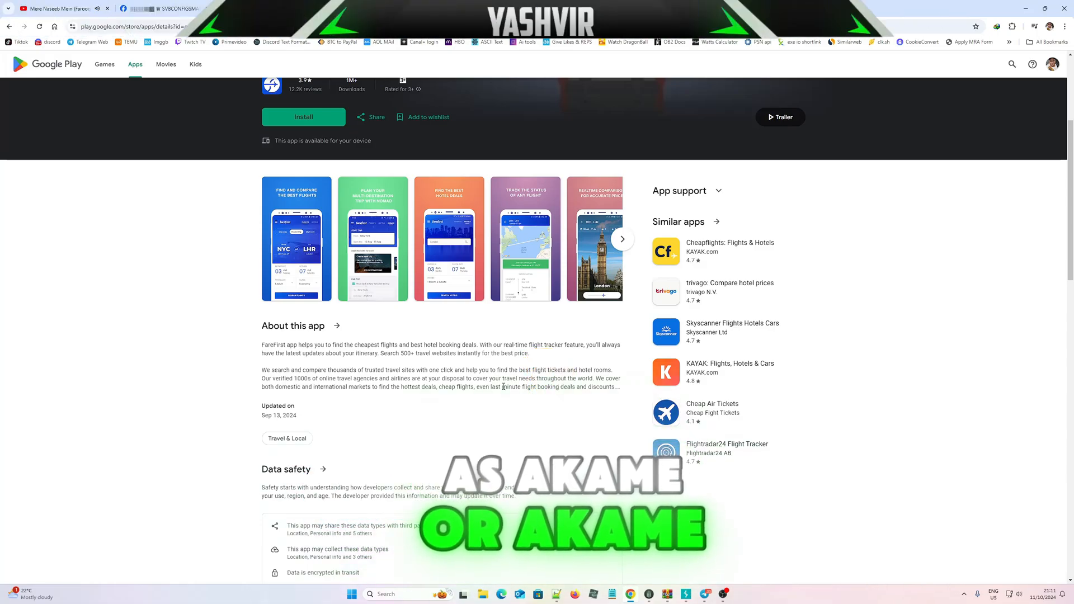
pyautogui.scroll(3)
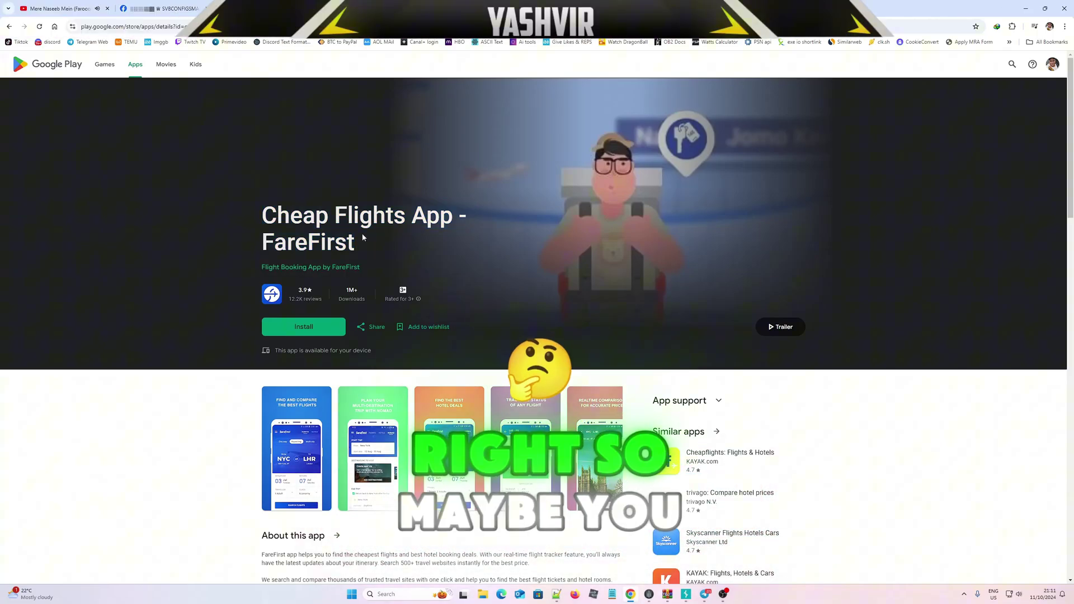
pyautogui.doubleClick(363, 226)
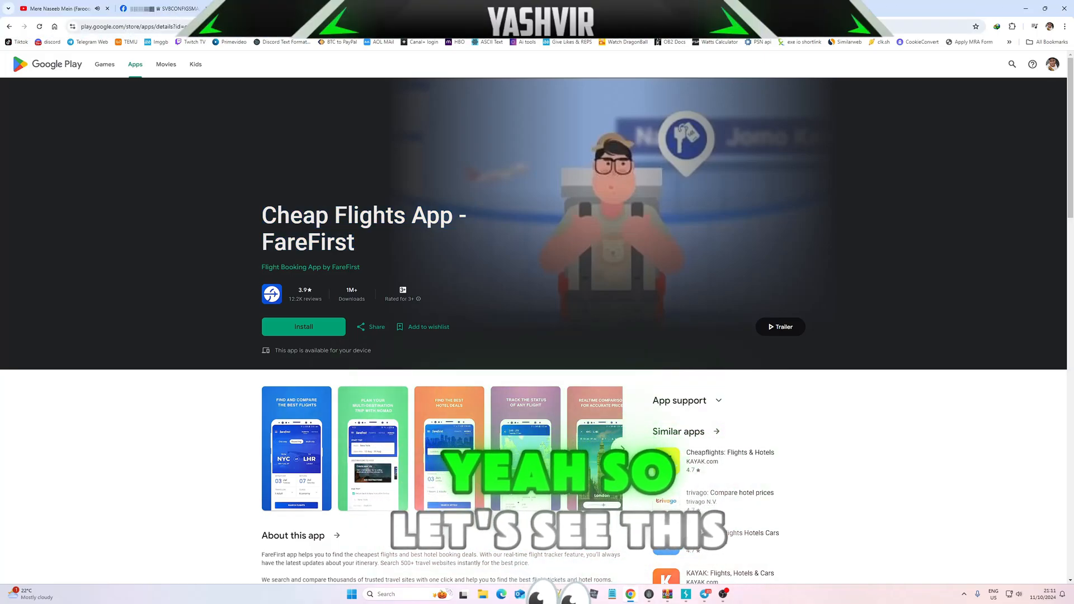
pyautogui.rightClick(123, 26)
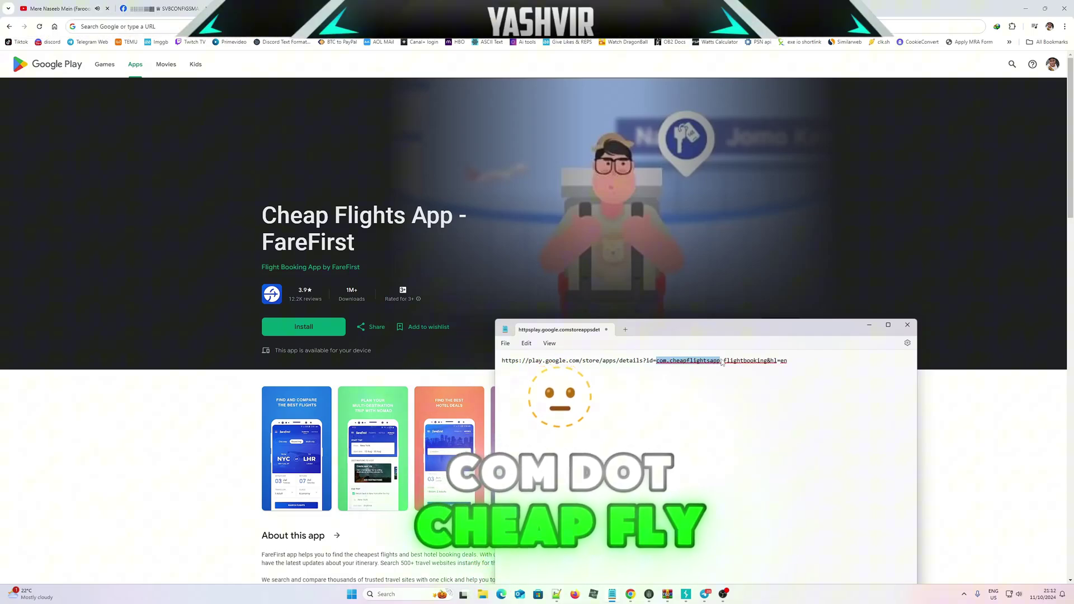
# Copy the app id com.cheapflightsapp.flightbooking from the Play Store link in Notepad.
pyautogui.rightClick(692, 361)
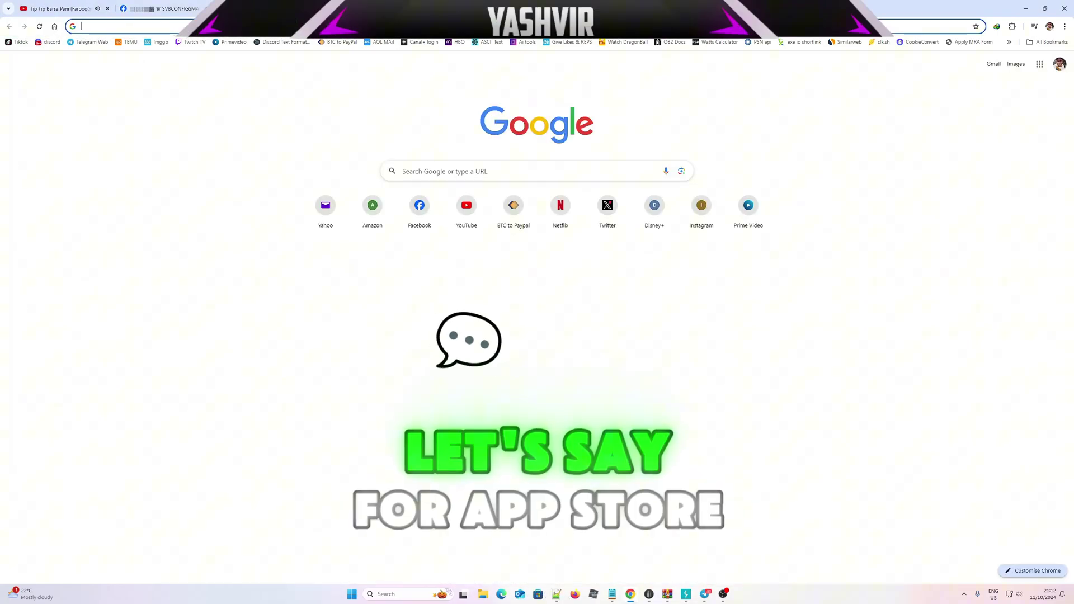
# Search Google for 'Cheap Flights App - FareFirst appstore' and open the apps.apple.com result.
pyautogui.write('Cheap Flights App - FareFirst a')
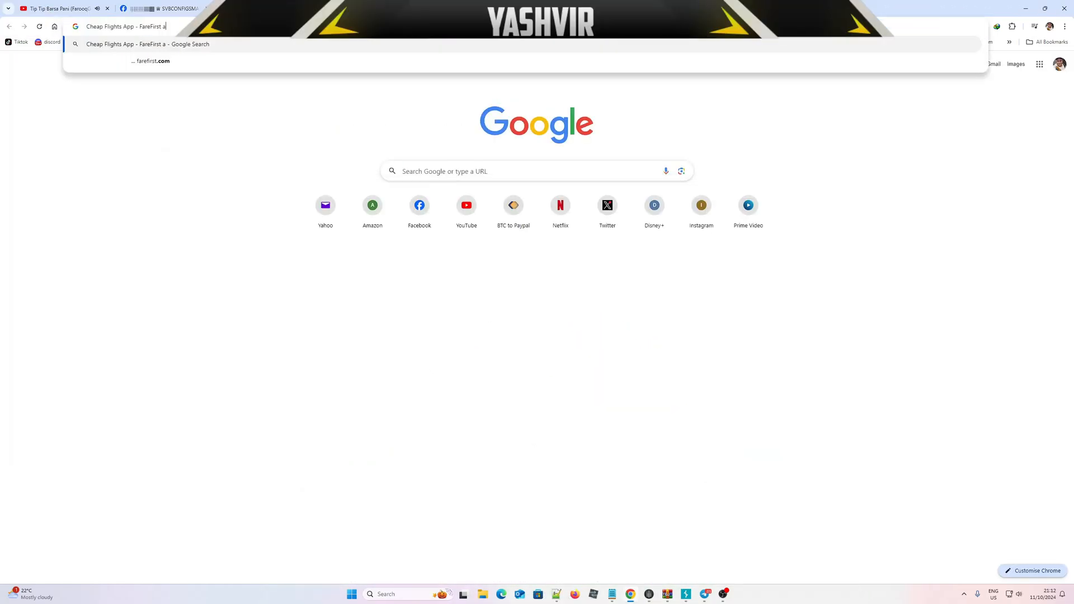
pyautogui.press('Return')
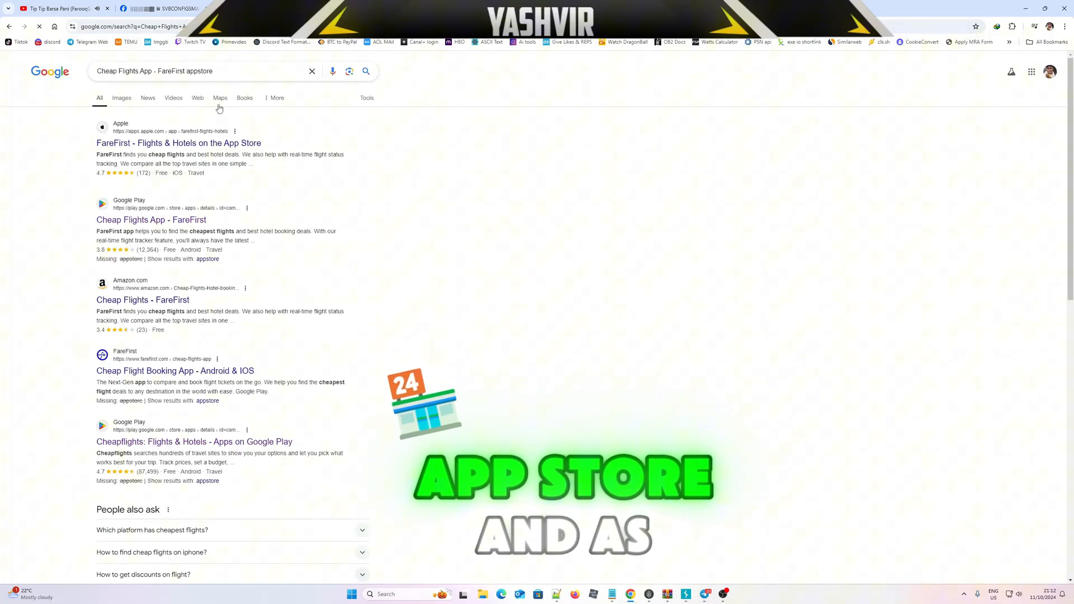
pyautogui.click(179, 144)
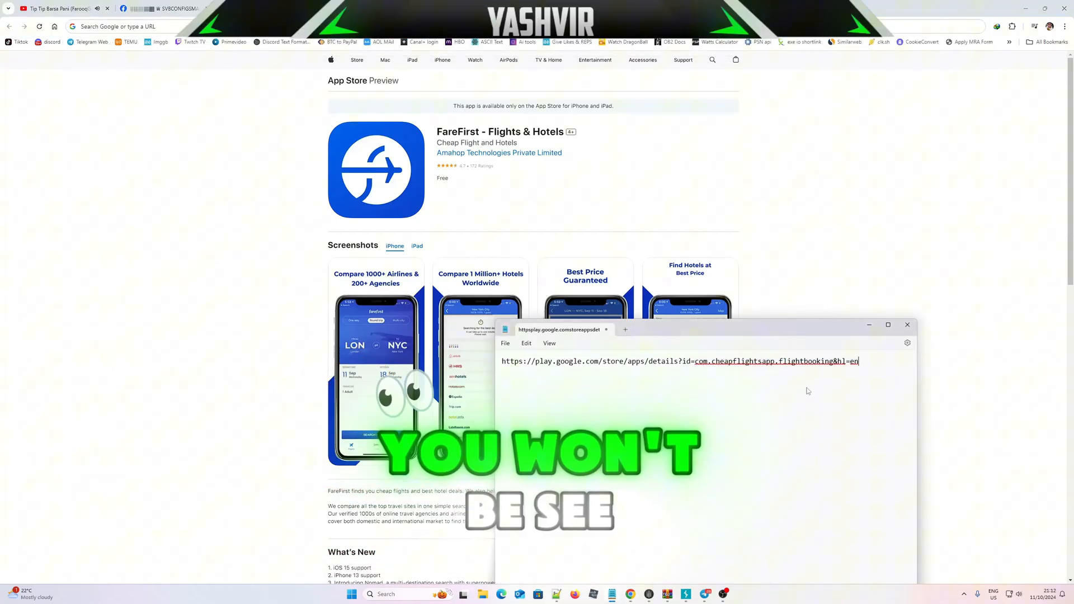
pyautogui.write('https://apps.apple.com/in/app/farefirst-flights-hotels/id1435065486')
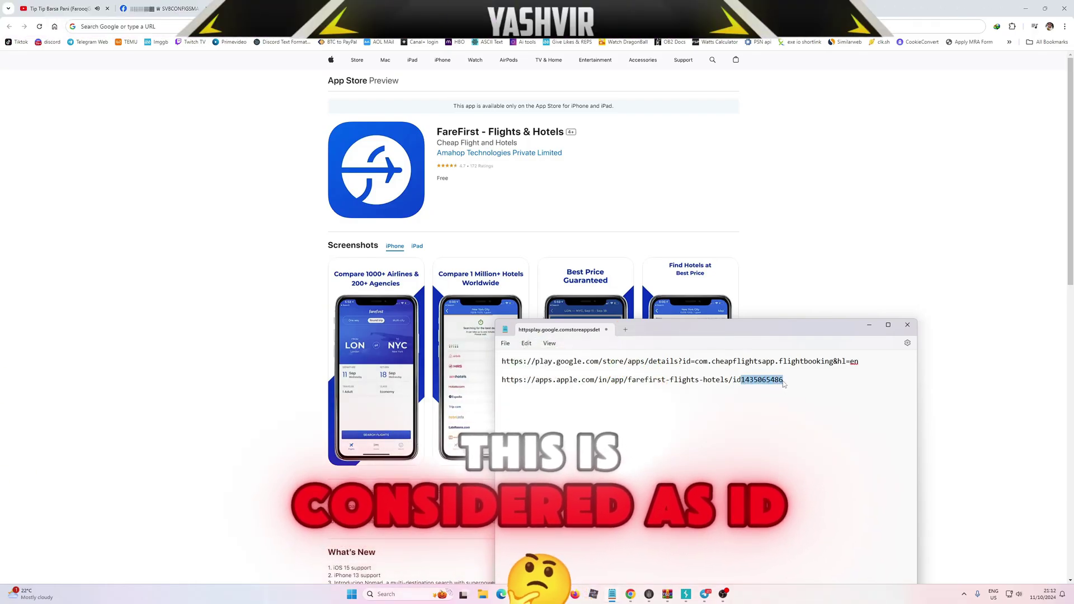
pyautogui.rightClick(761, 379)
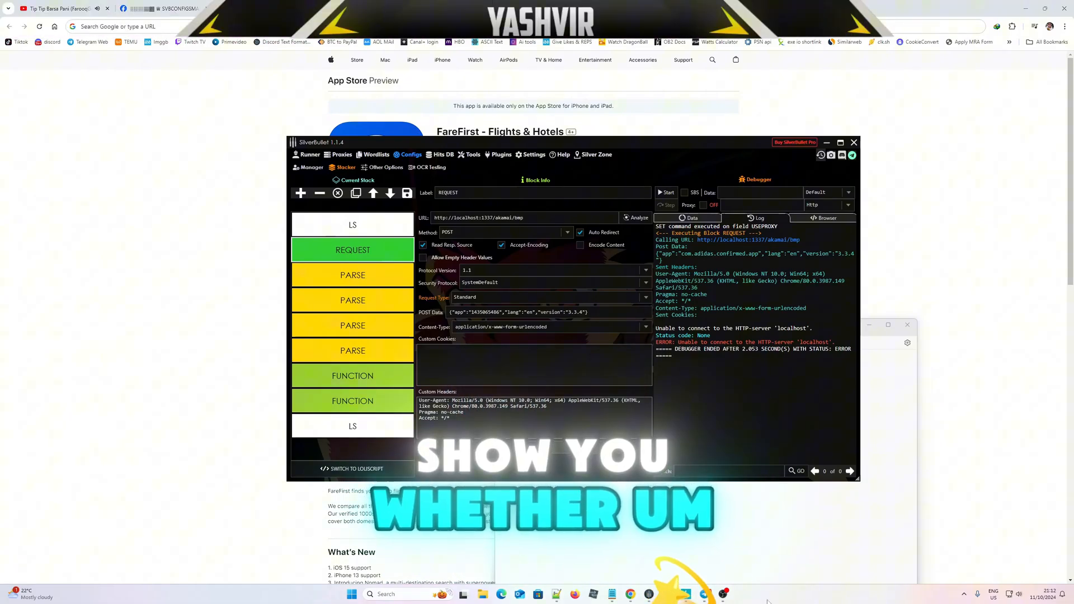
pyautogui.click(463, 595)
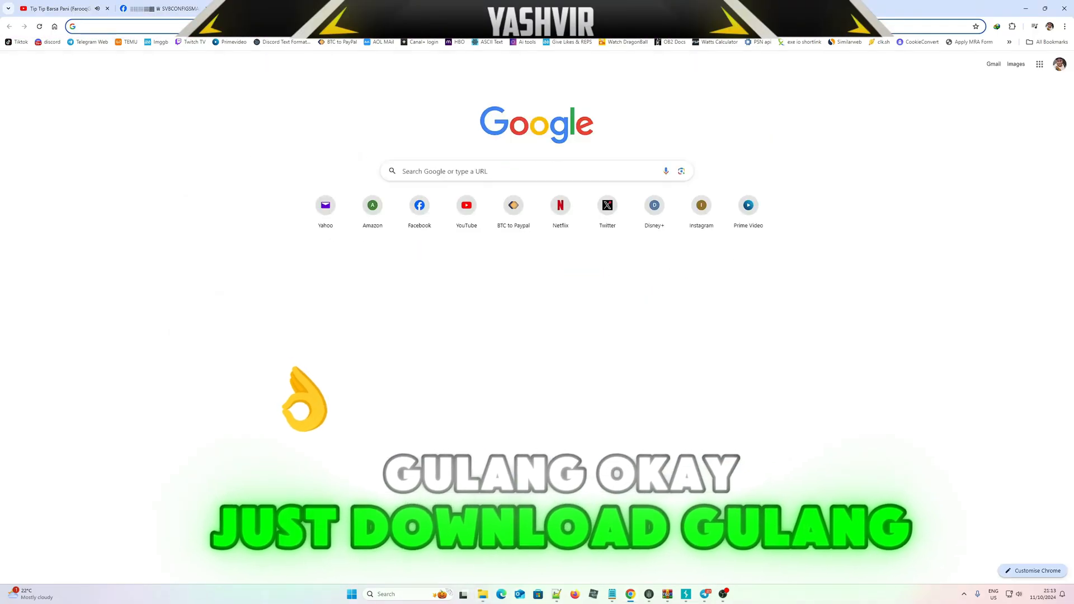
# Search 'download golang', reach the go.dev Download and install page and start the Go download.
pyautogui.write('download goland')
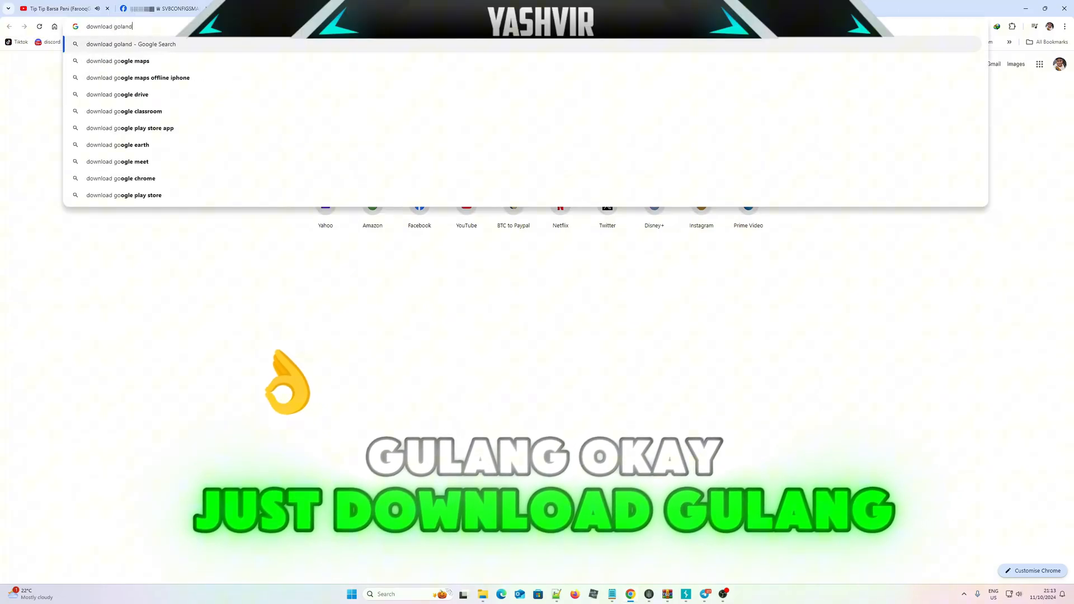
pyautogui.press('Return')
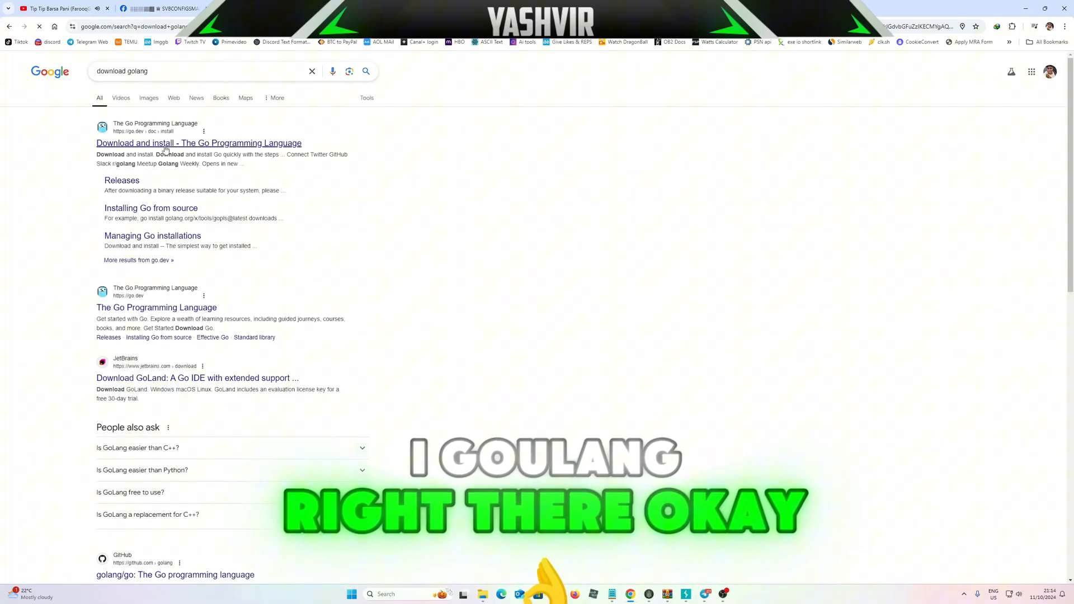
pyautogui.click(199, 142)
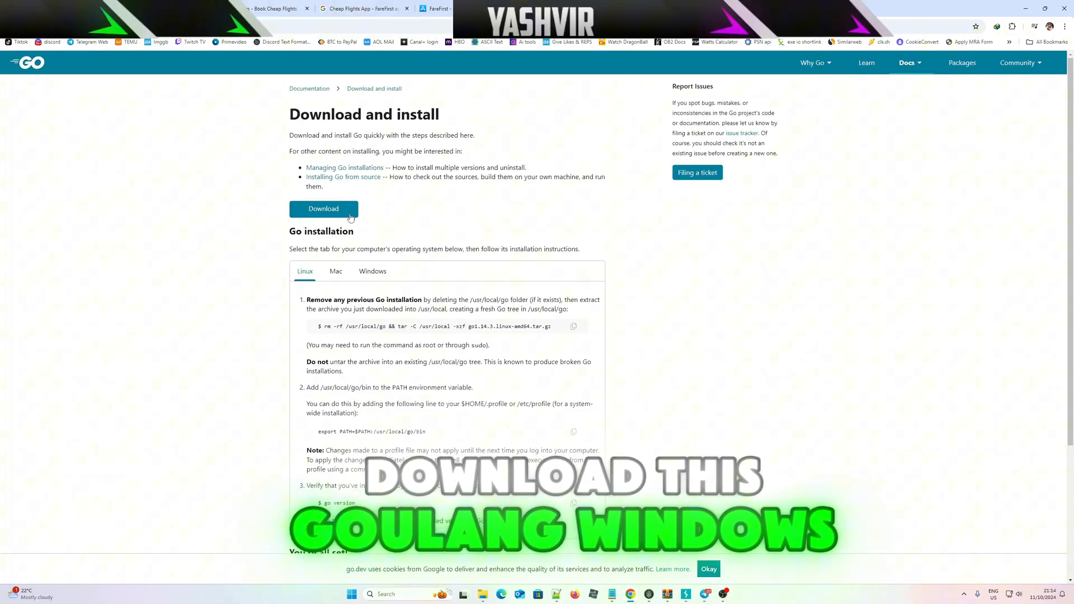
pyautogui.click(371, 271)
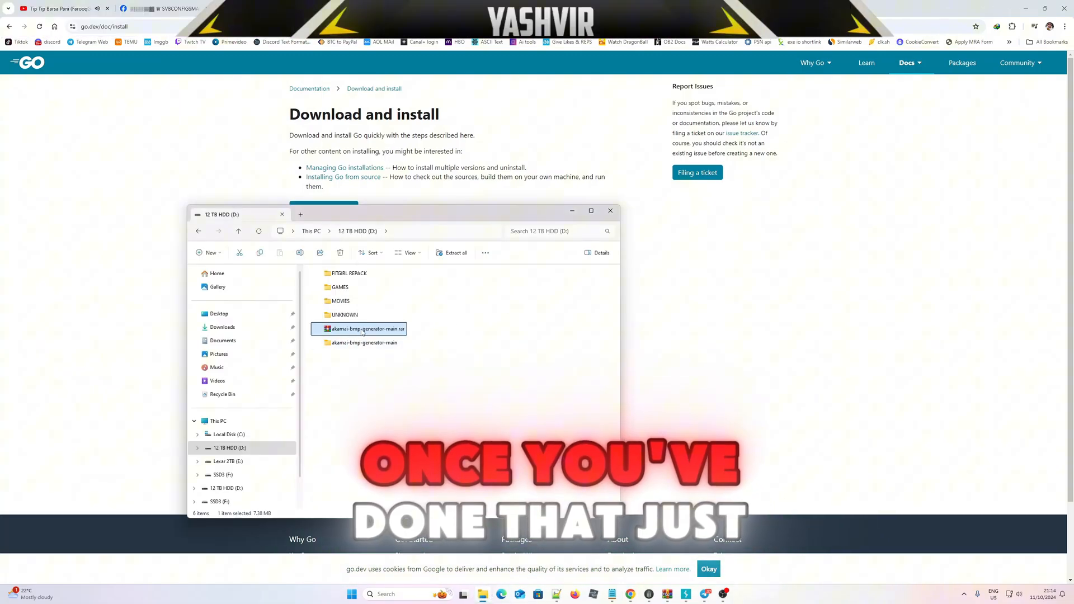
# Restore the akamai-bmp-generator-main folder on the D: drive and navigate into the project.
pyautogui.click(363, 342)
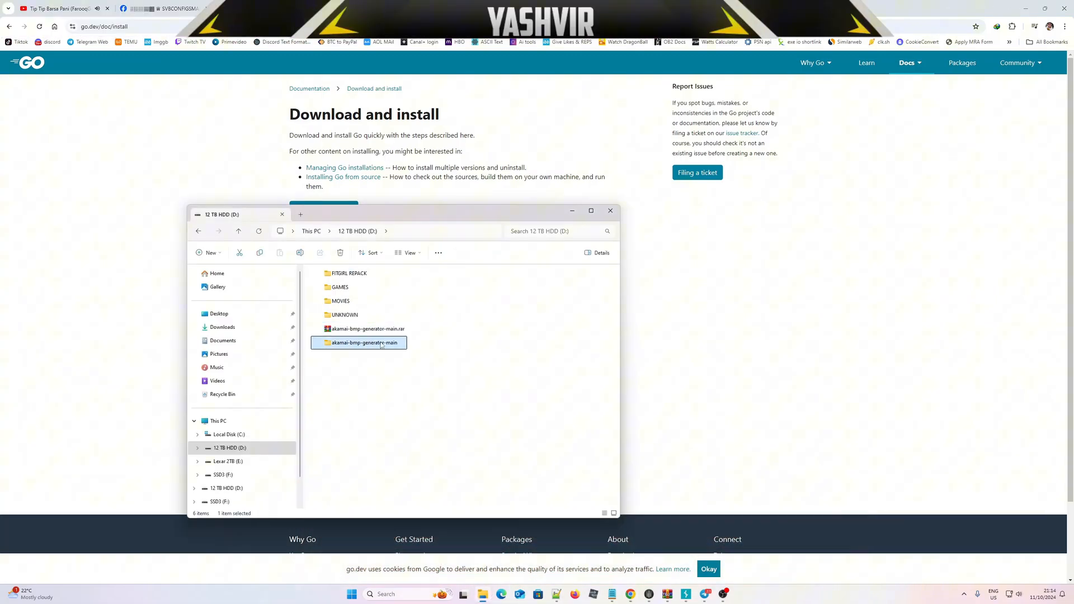
pyautogui.doubleClick(360, 342)
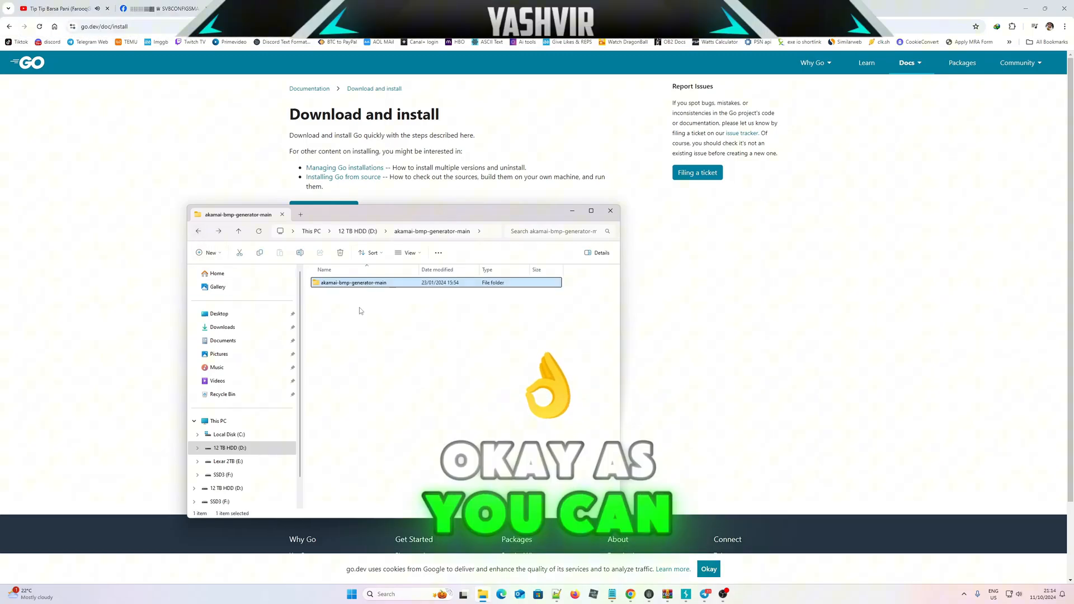
pyautogui.doubleClick(353, 282)
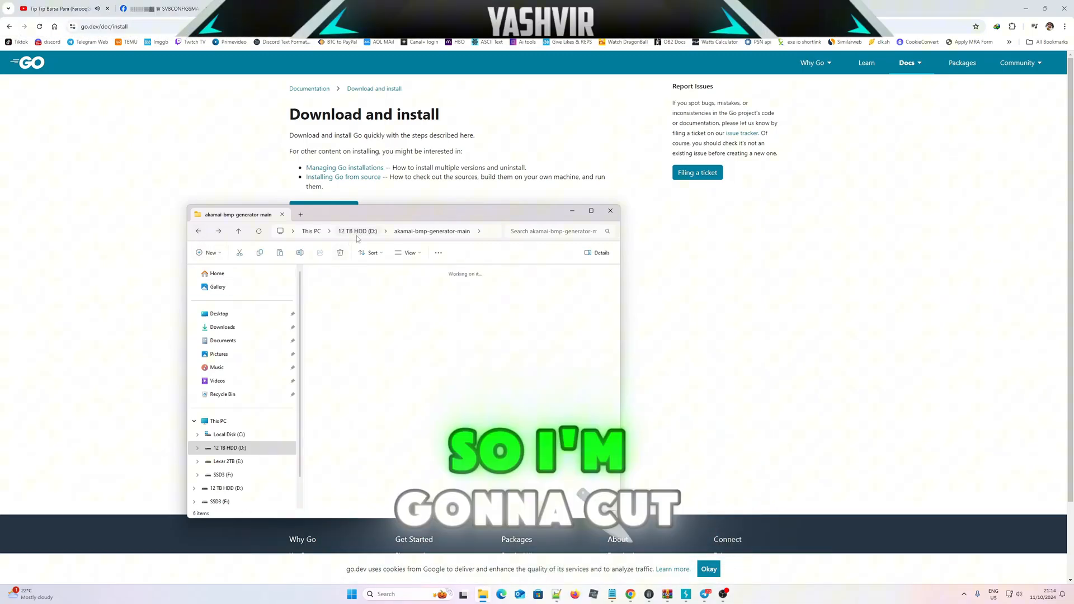
pyautogui.click(357, 231)
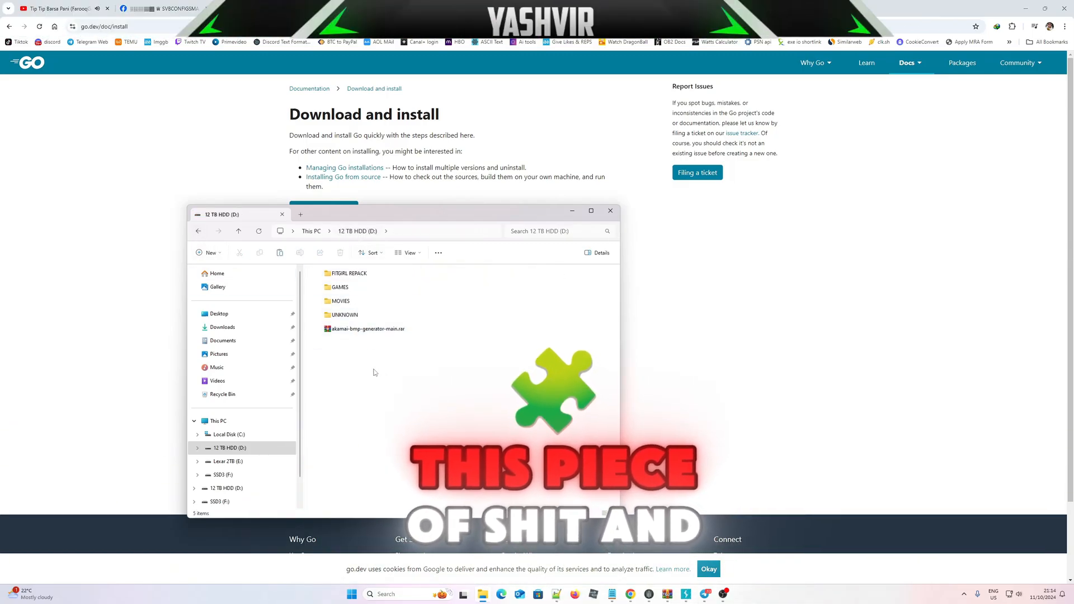
pyautogui.rightClick(376, 371)
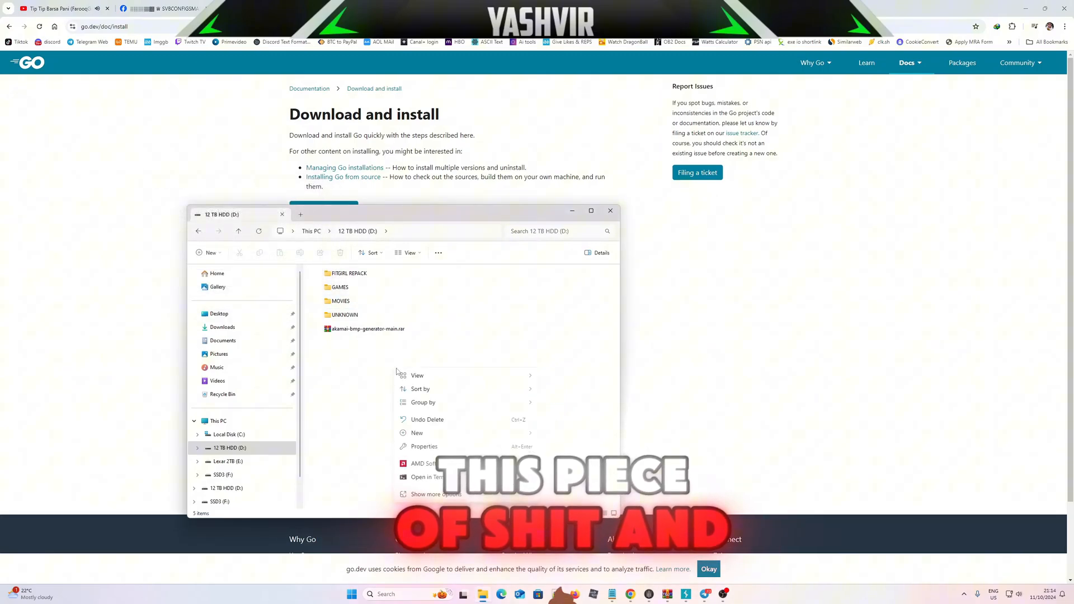
pyautogui.click(416, 432)
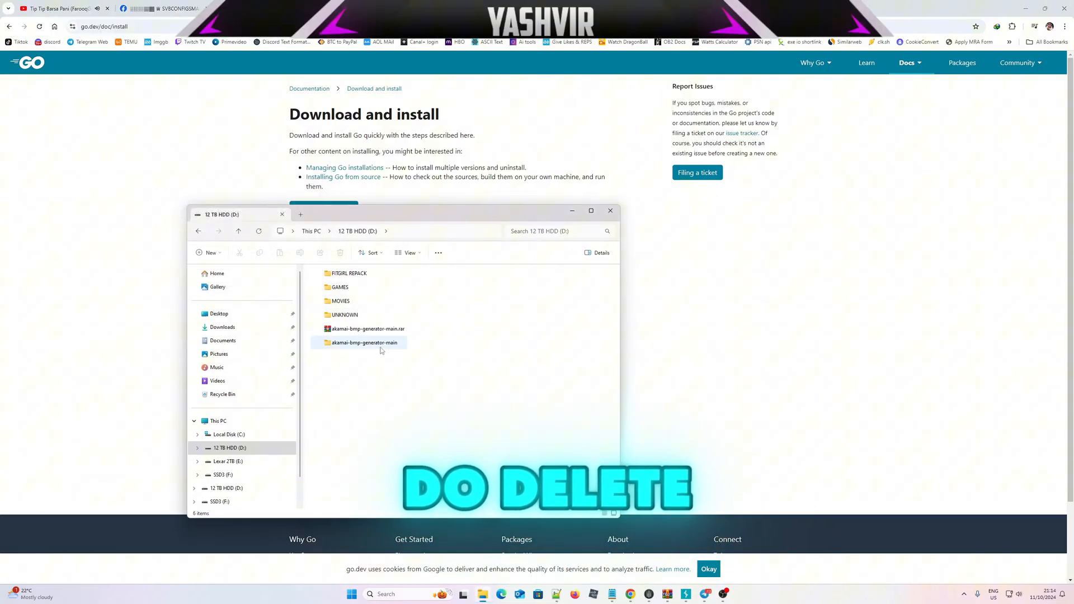
pyautogui.doubleClick(364, 342)
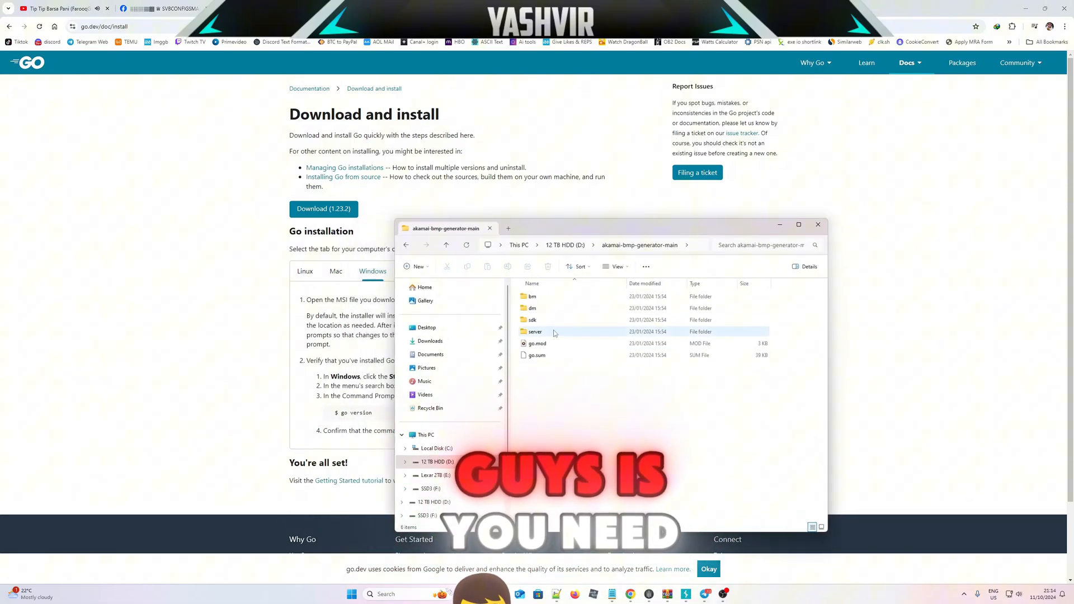
pyautogui.moveTo(555, 336)
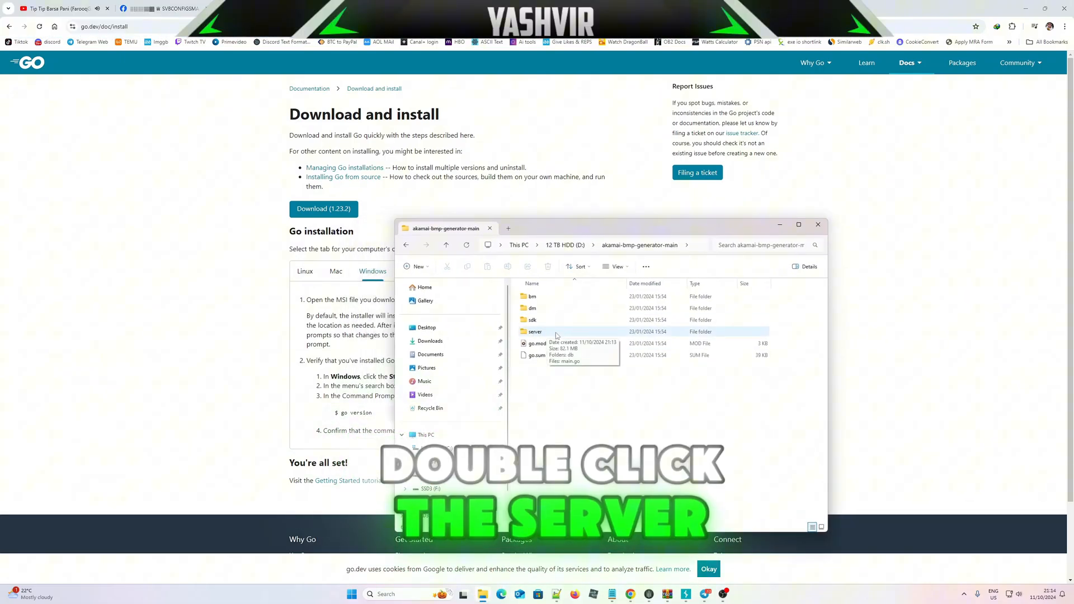
# Enter the server folder, check devices.json inside db, then bring up main.go's actions.
pyautogui.doubleClick(535, 332)
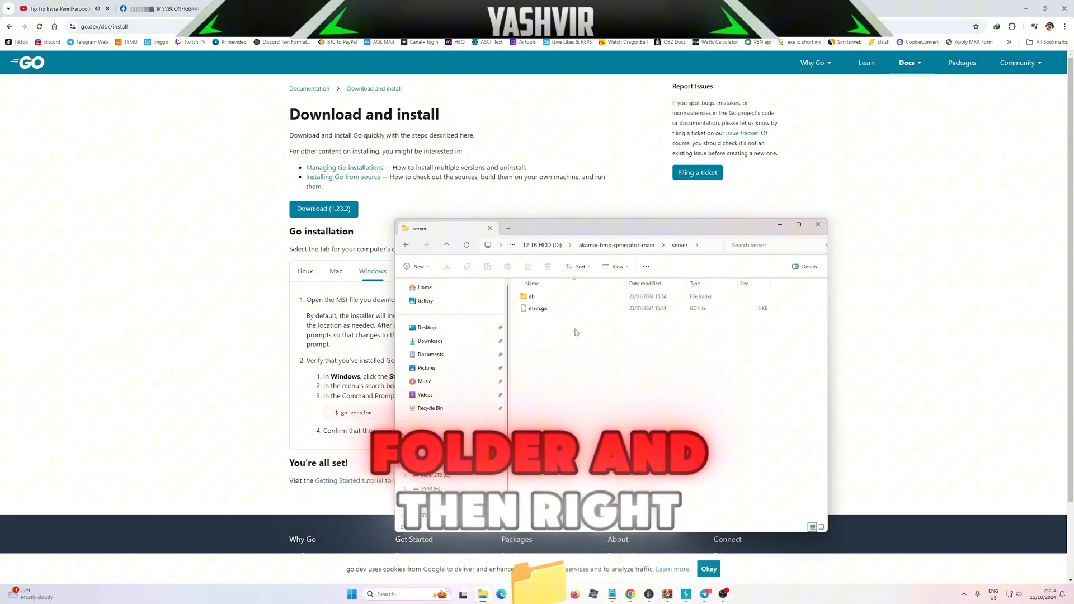
pyautogui.click(532, 295)
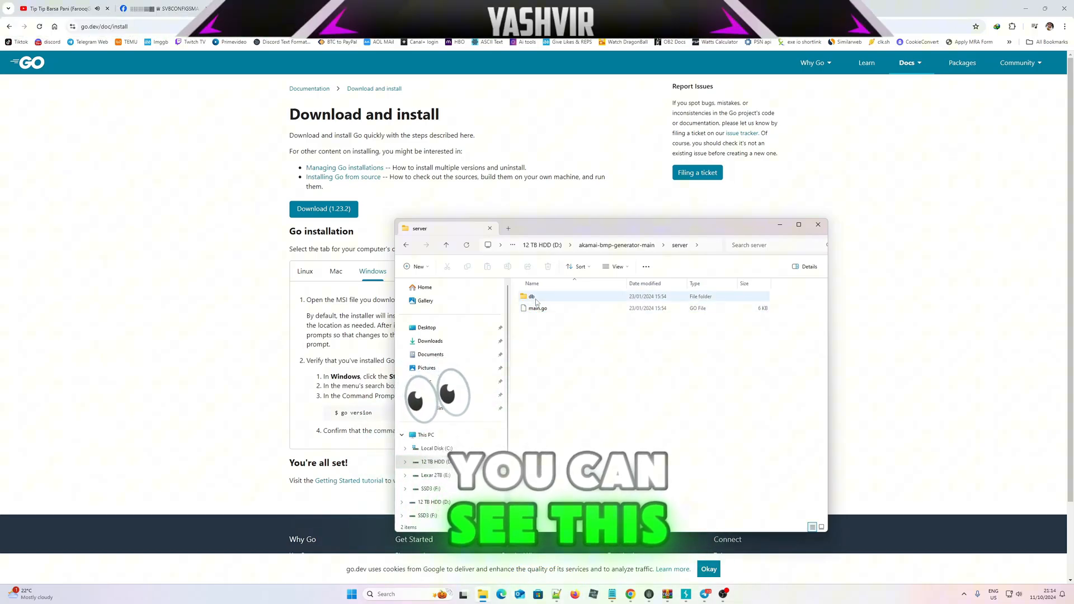
pyautogui.doubleClick(533, 295)
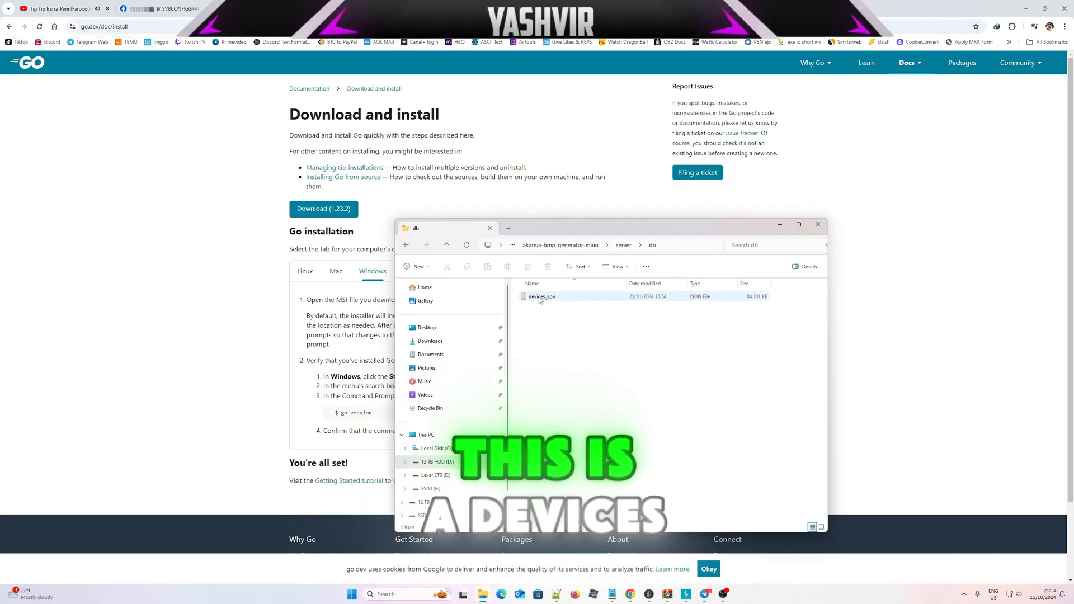
pyautogui.moveTo(542, 296)
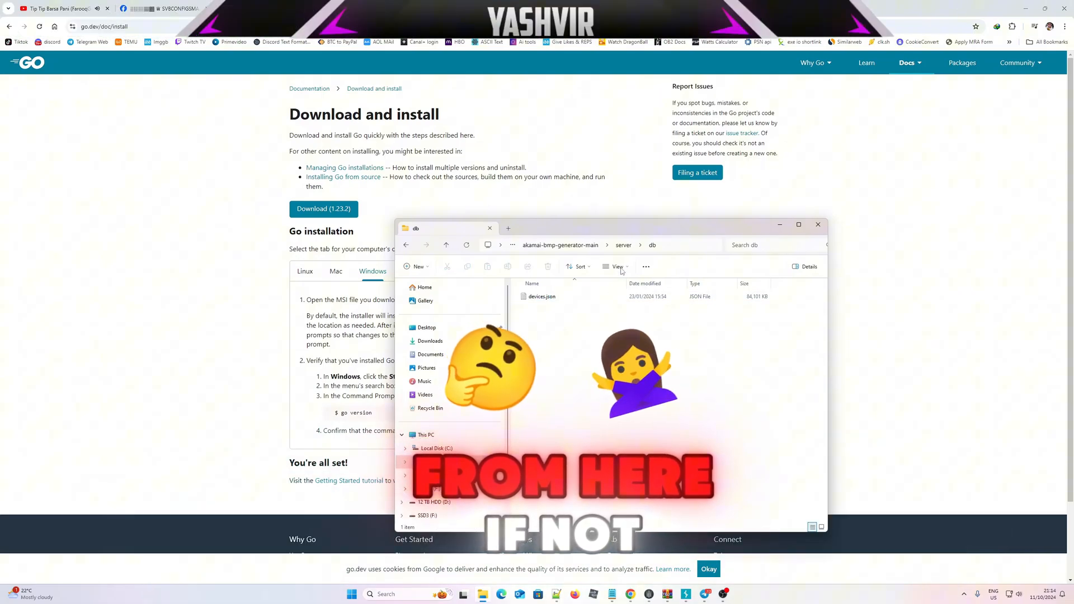
pyautogui.click(446, 245)
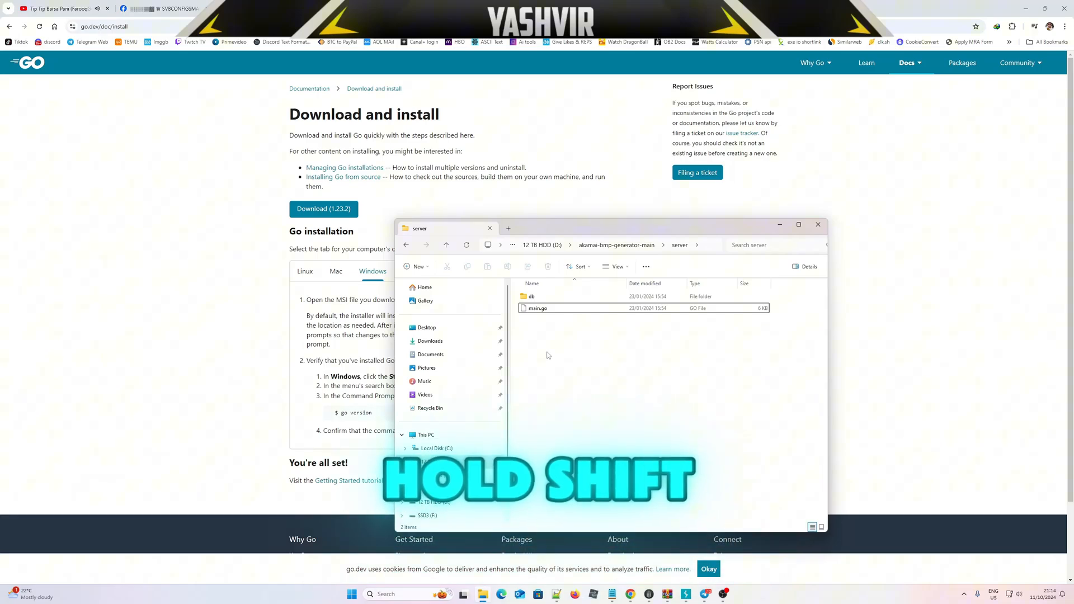
pyautogui.rightClick(549, 354)
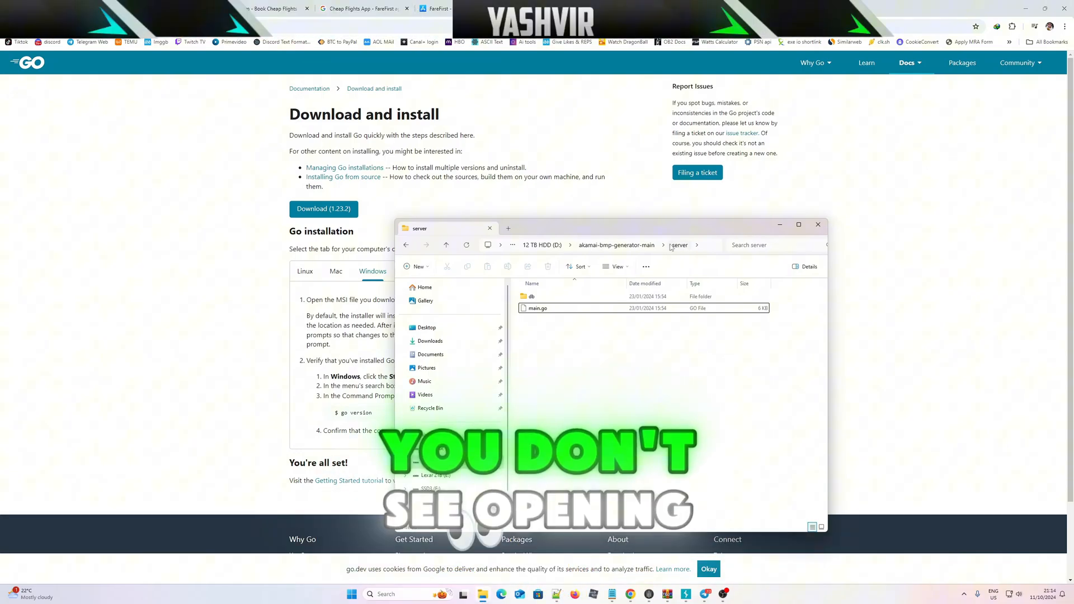
# Launch cmd from the server folder's address bar and run 'go run main.go' to start the server on localhost:1337.
pyautogui.click(582, 246)
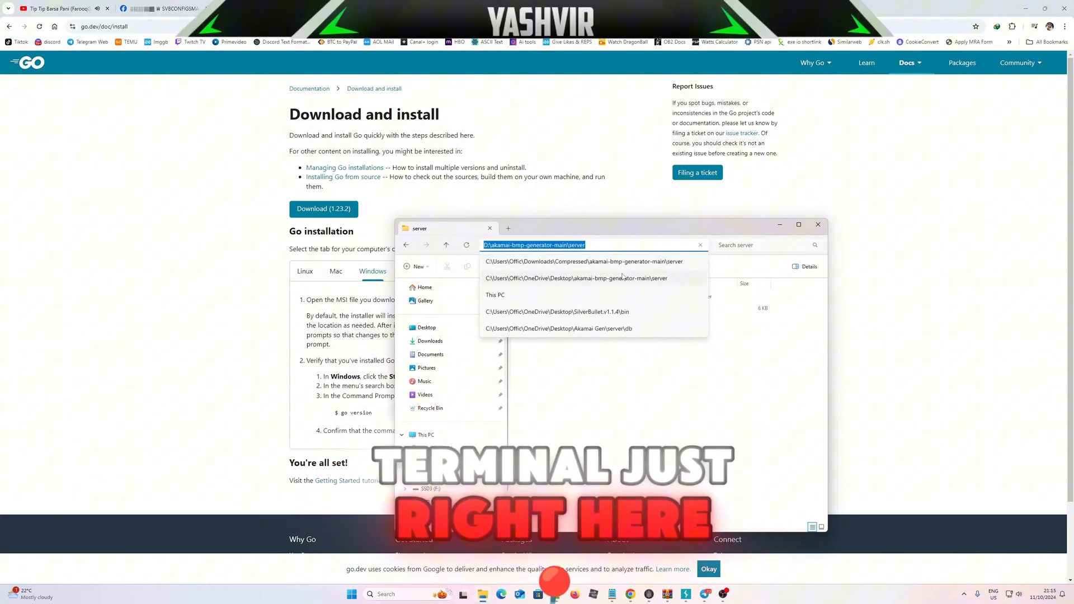
pyautogui.write('cmd')
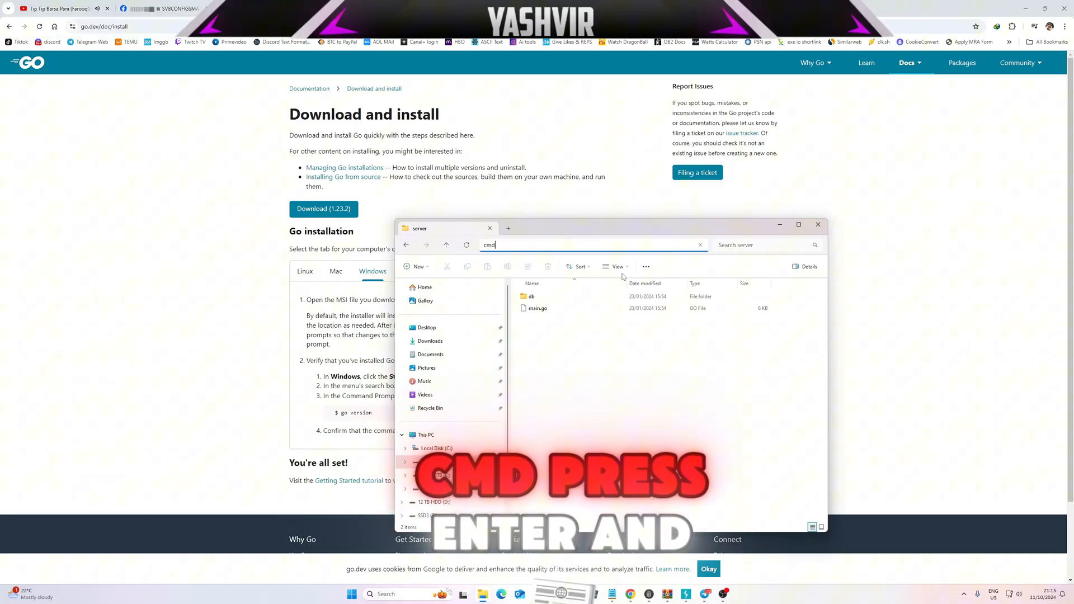
pyautogui.press('Return')
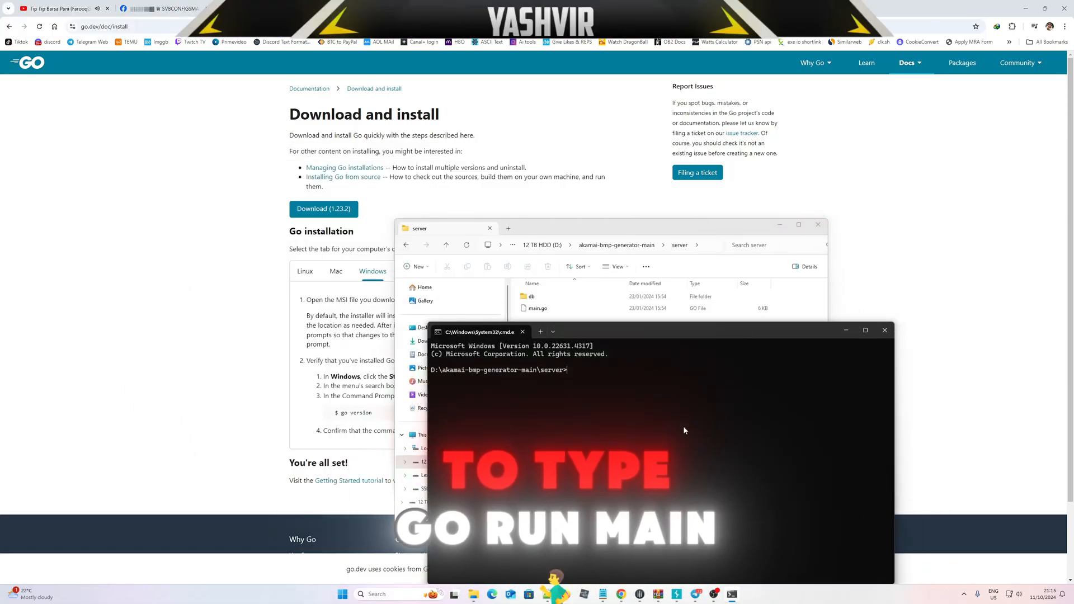
pyautogui.write('go run ma')
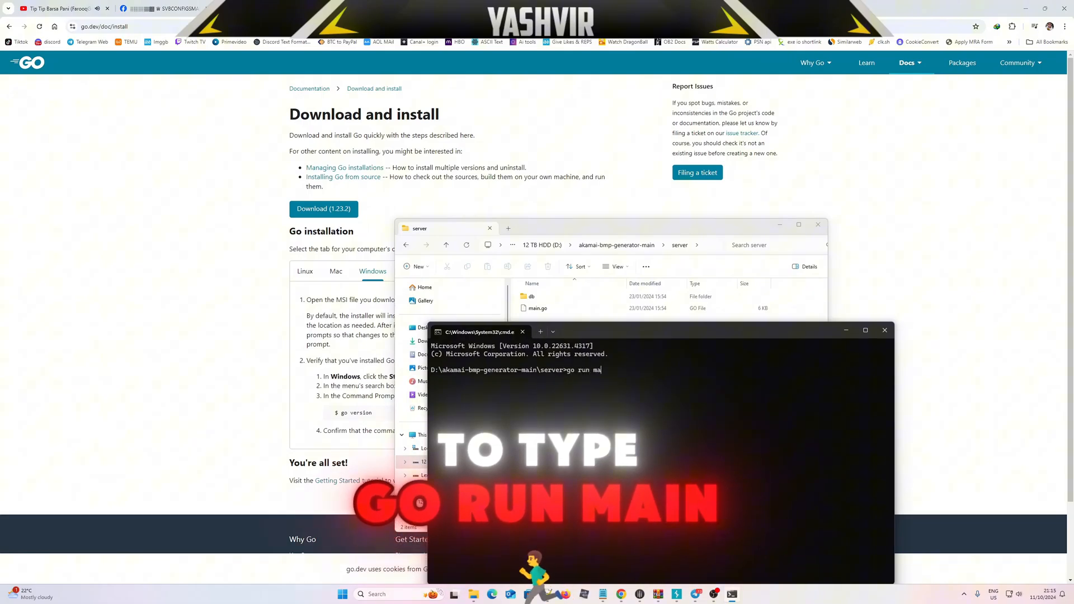
pyautogui.write('in.go')
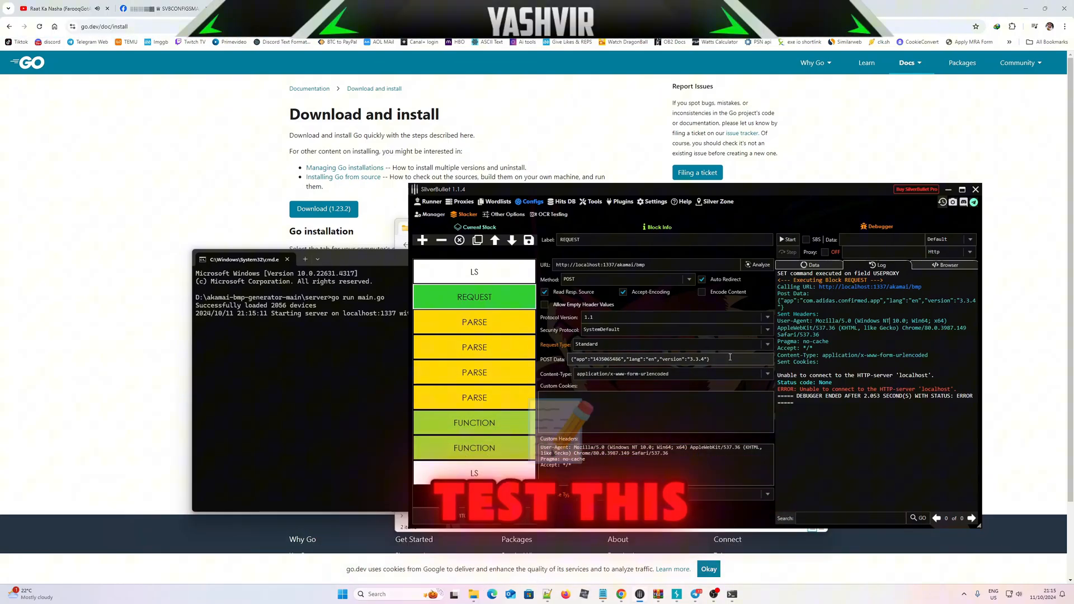
# Review the URL-encode FUNCTION and closing LS blocks, then run the config in the debugger against localhost:1337.
pyautogui.click(787, 239)
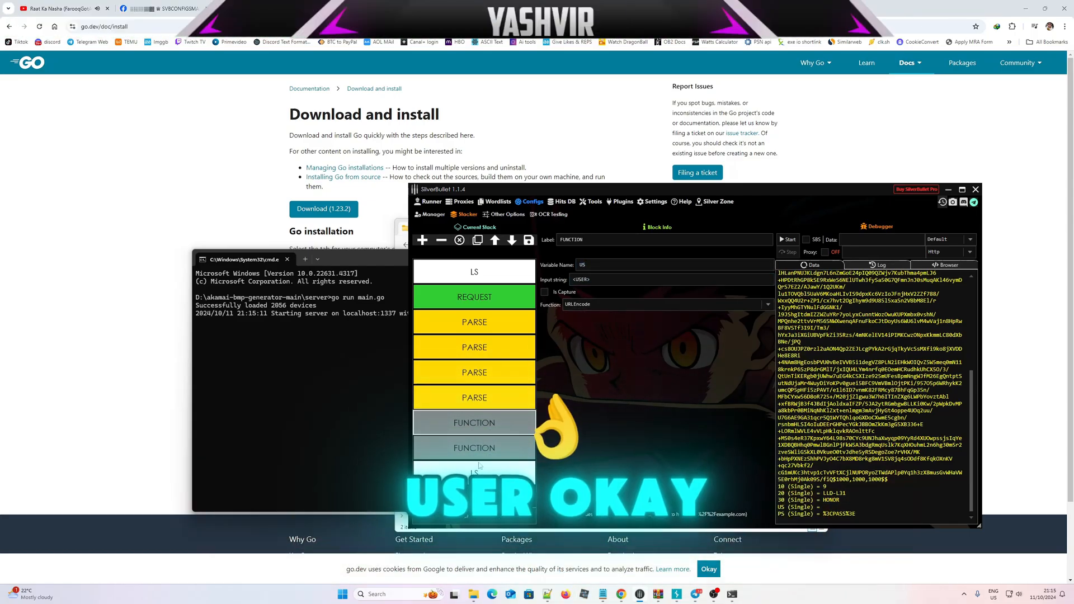
pyautogui.click(474, 271)
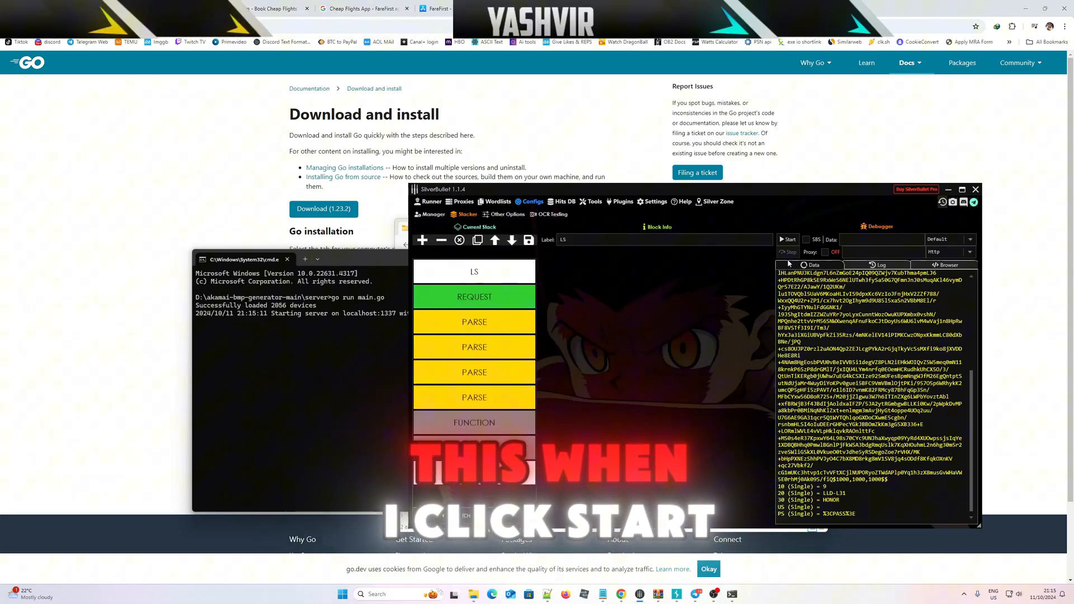
pyautogui.click(787, 239)
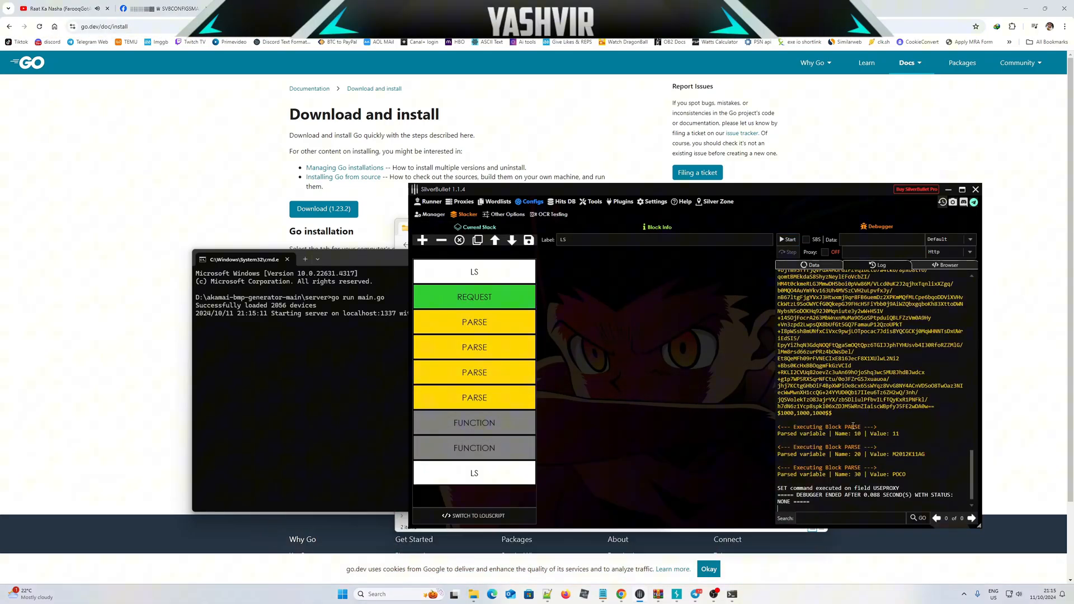
pyautogui.click(787, 240)
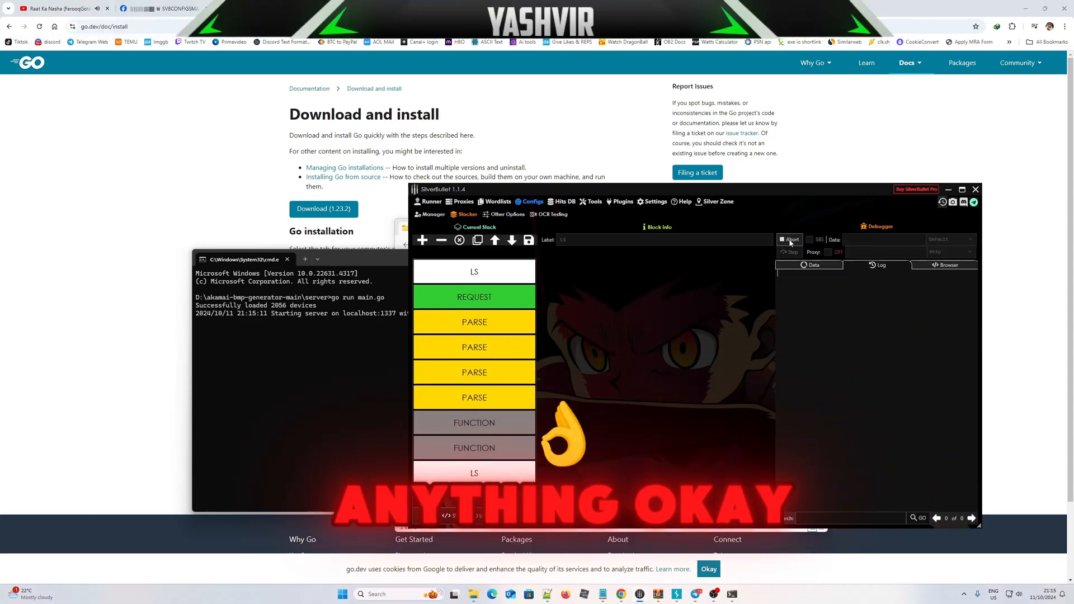
# Check the parsed sensor result, view the config as LoliScript, and return to the stack's REQUEST block.
pyautogui.click(789, 239)
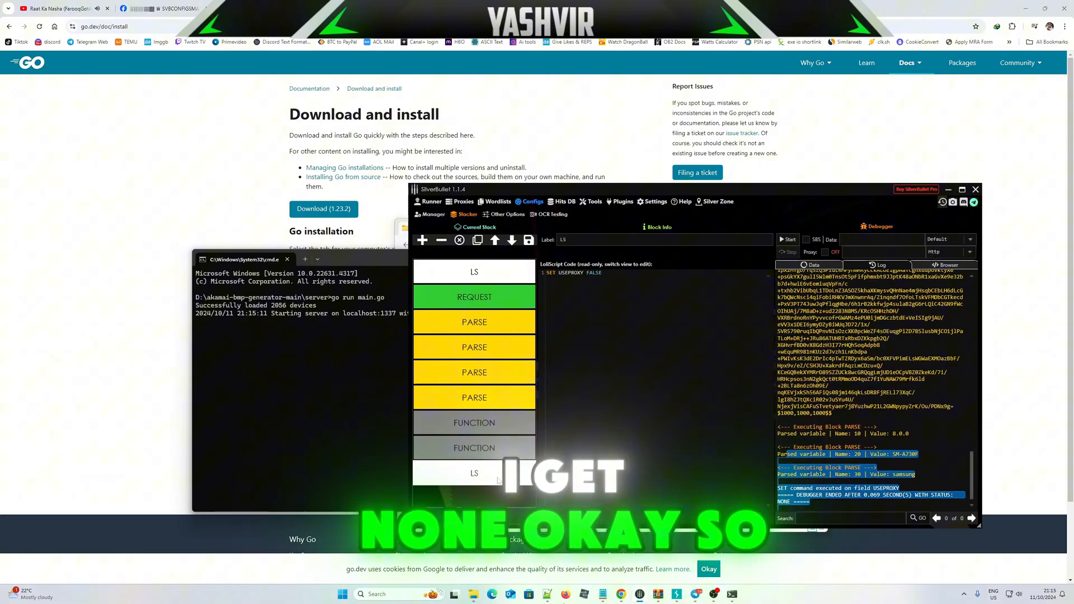
pyautogui.click(597, 227)
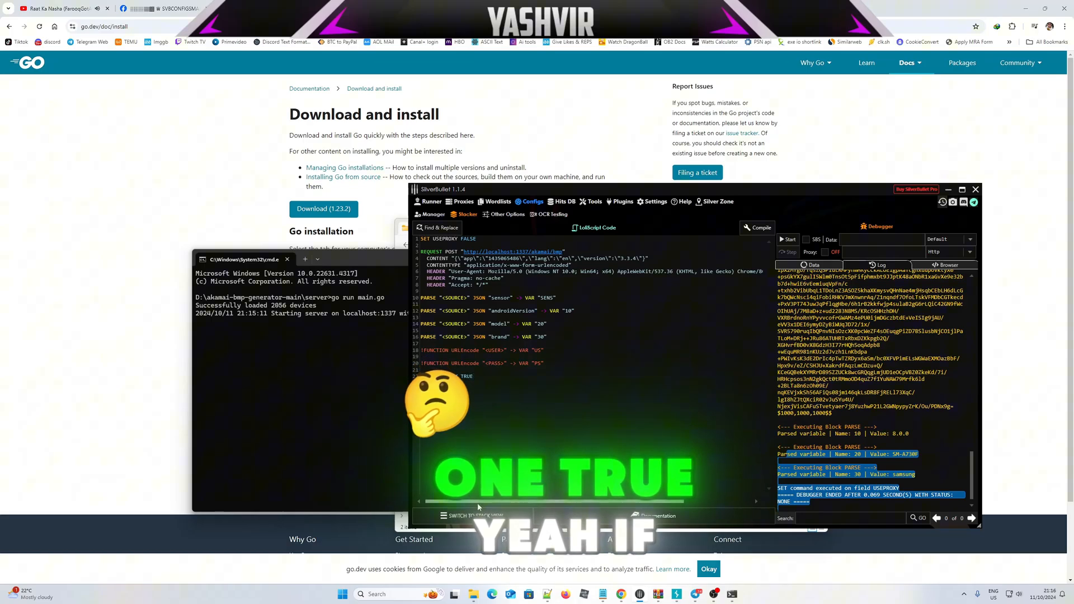
pyautogui.click(478, 227)
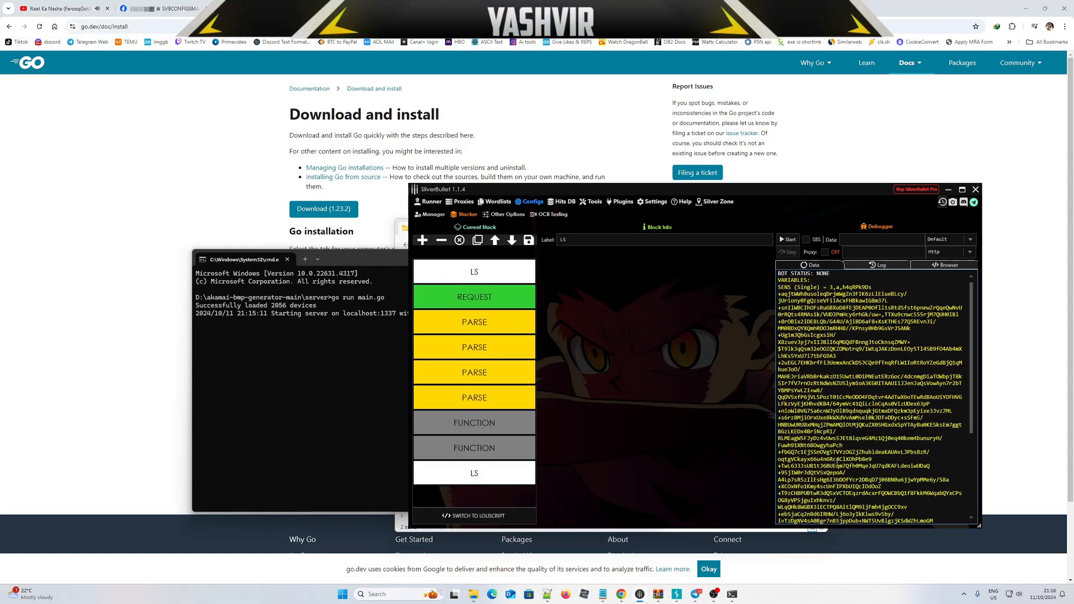
pyautogui.click(474, 398)
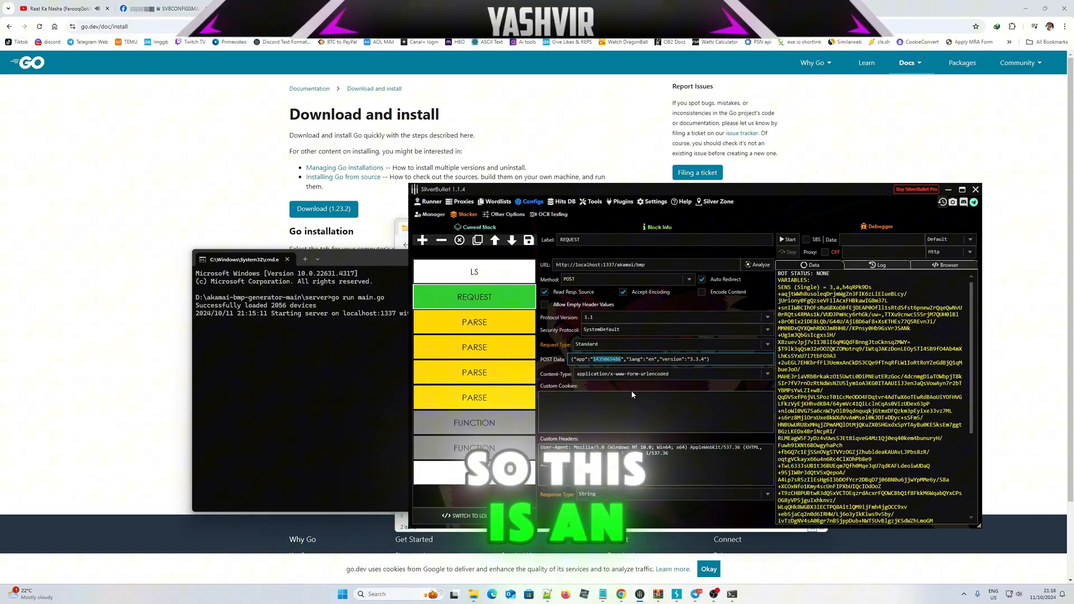
# From the FareFirst store tabs, search Google for 'trivago: Compare hotel prices' and reach its apple.com App Store page address.
pyautogui.click(594, 227)
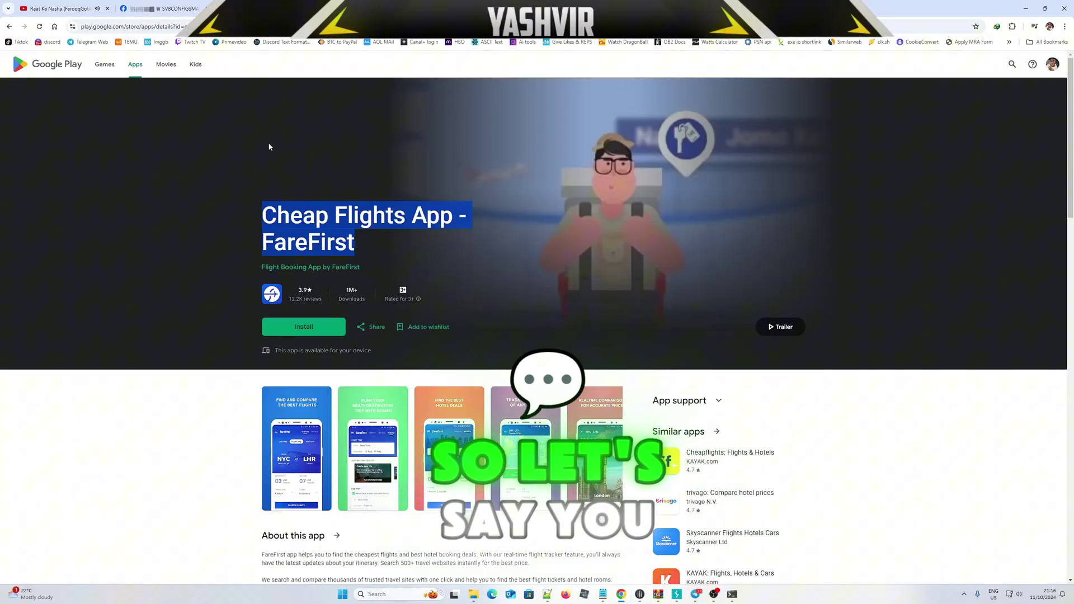
pyautogui.click(1012, 64)
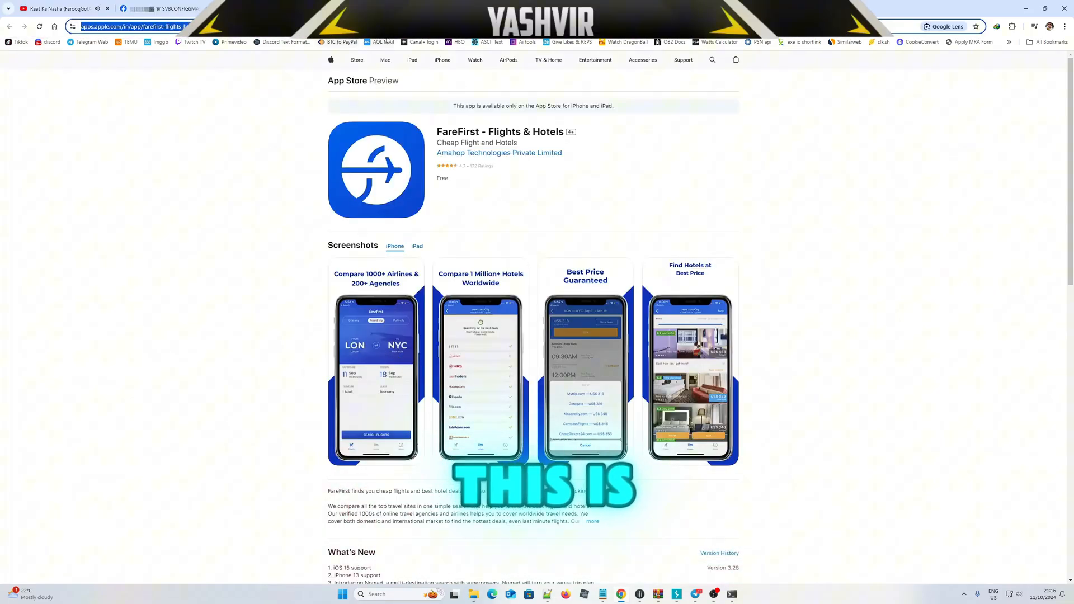
pyautogui.write('trivago: Compare hotel prices appstore')
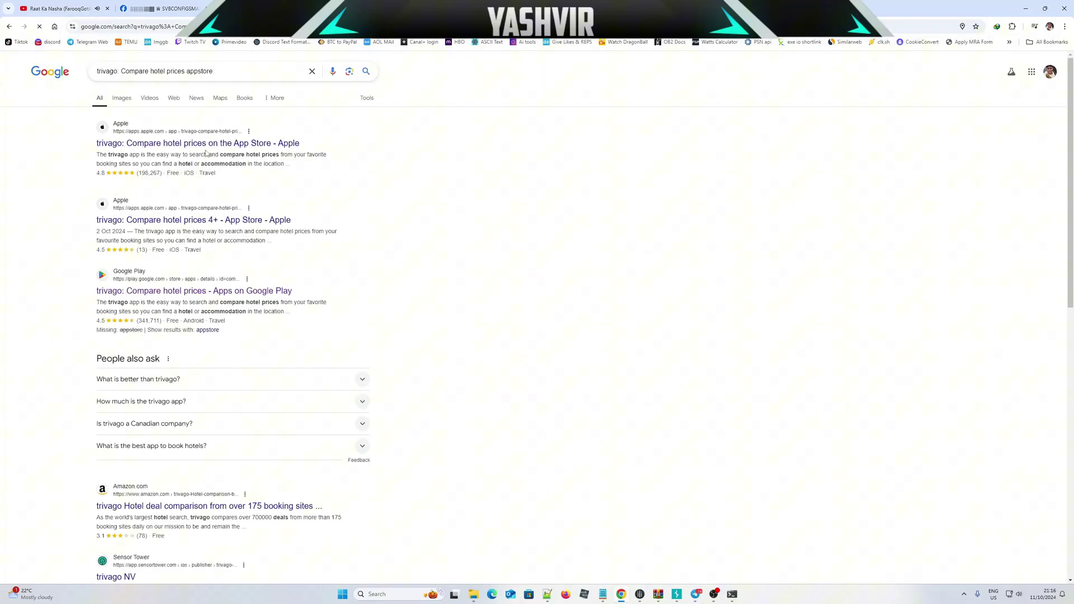
pyautogui.click(198, 142)
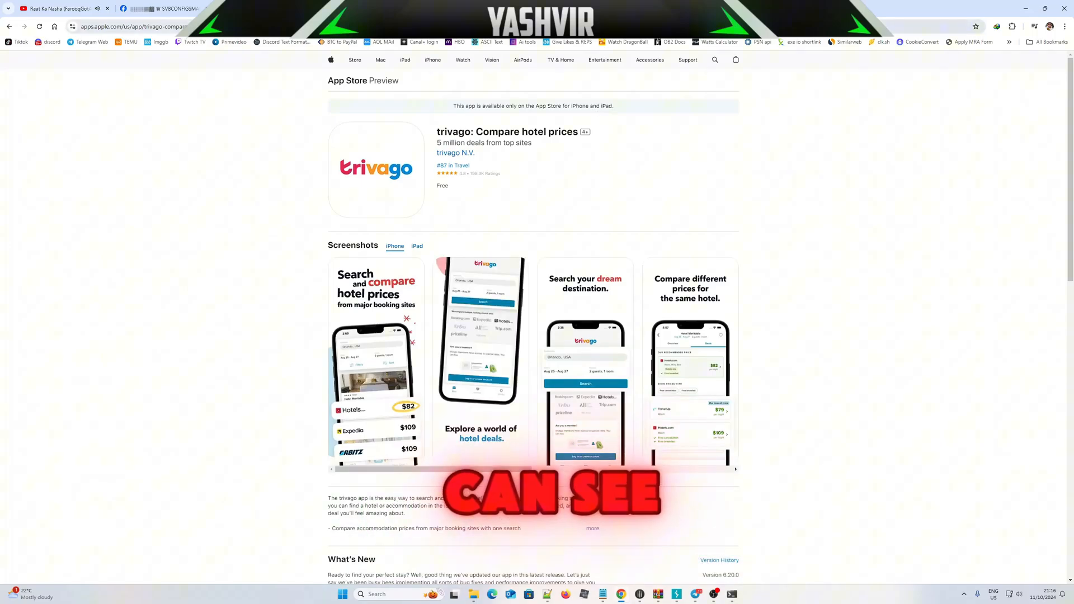
pyautogui.click(130, 25)
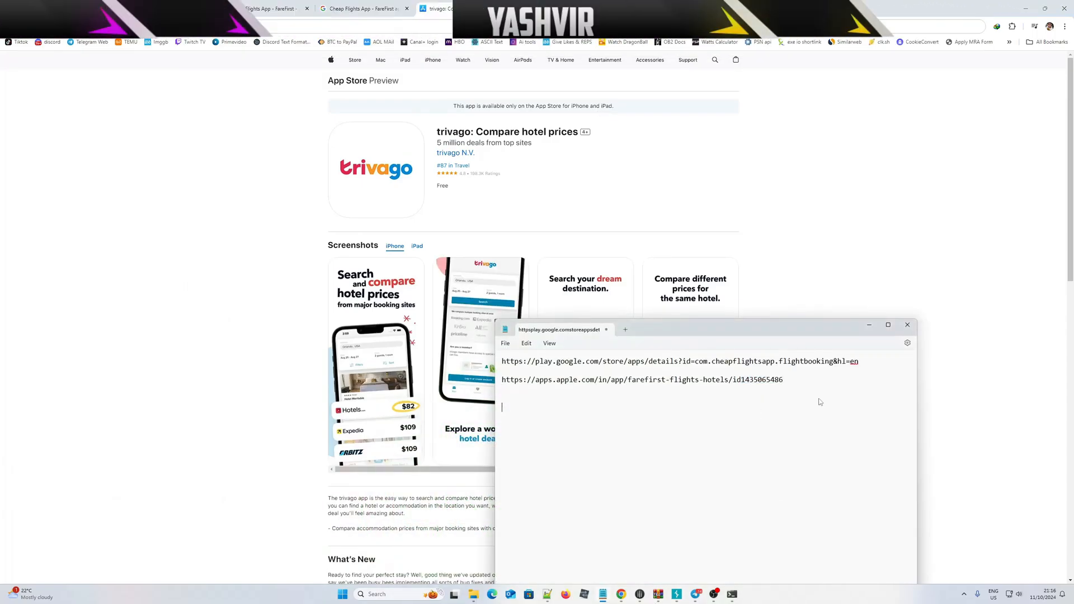
# Add the trivago App Store URL on a new Notepad line below the FareFirst links.
pyautogui.write('https://apps.apple.com/us/app/trivago-compare-hotel-prices/id')
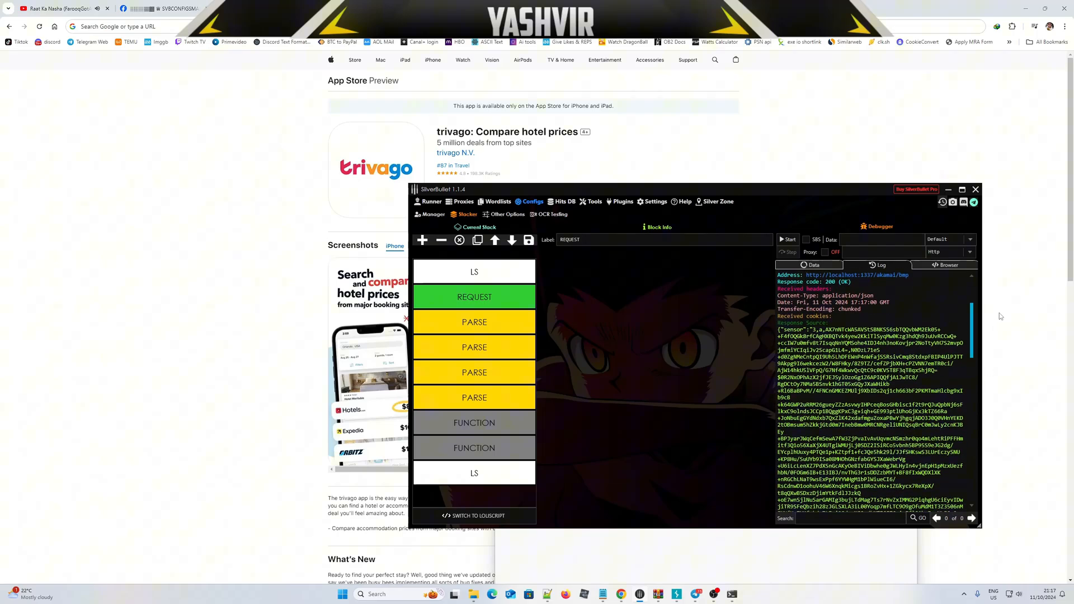
# Run the debugger for the swapped app ID, confirm the OPPO CPH1931 sensor response, and view the config as LoliScript.
pyautogui.click(787, 239)
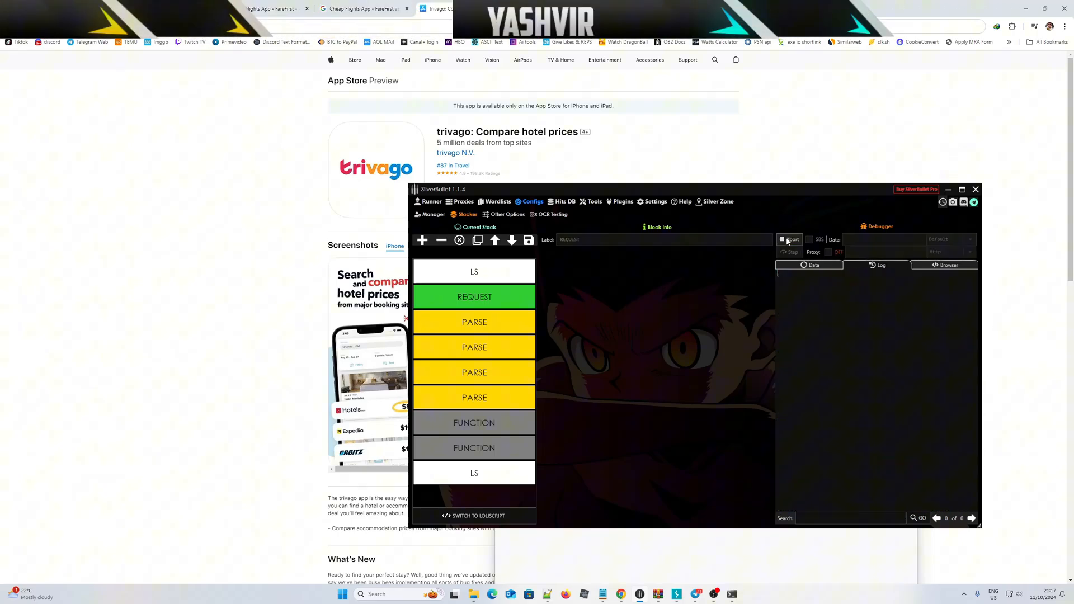
pyautogui.click(789, 239)
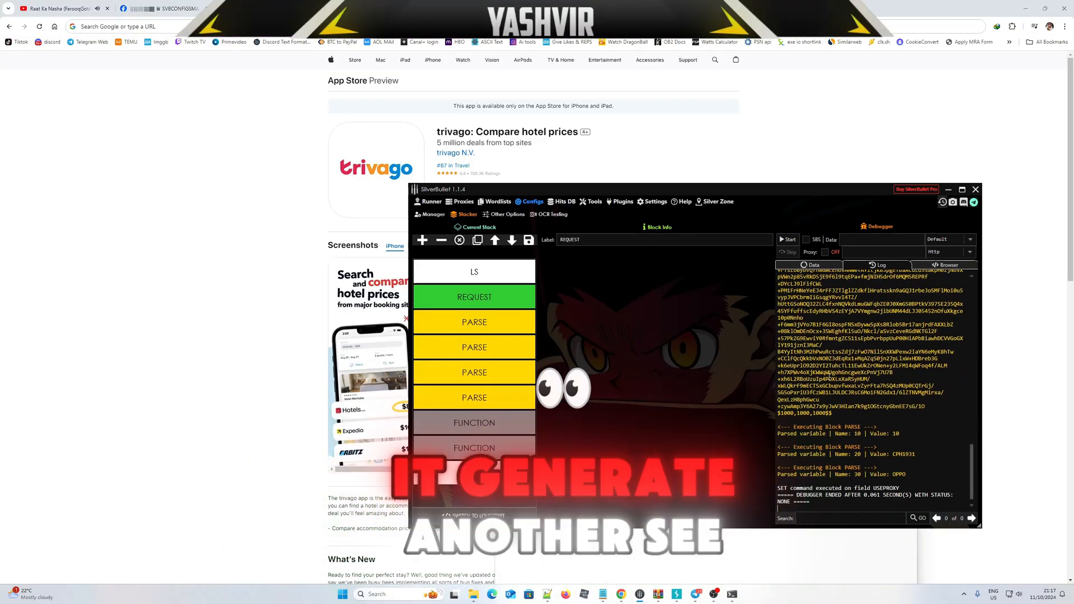
pyautogui.click(786, 239)
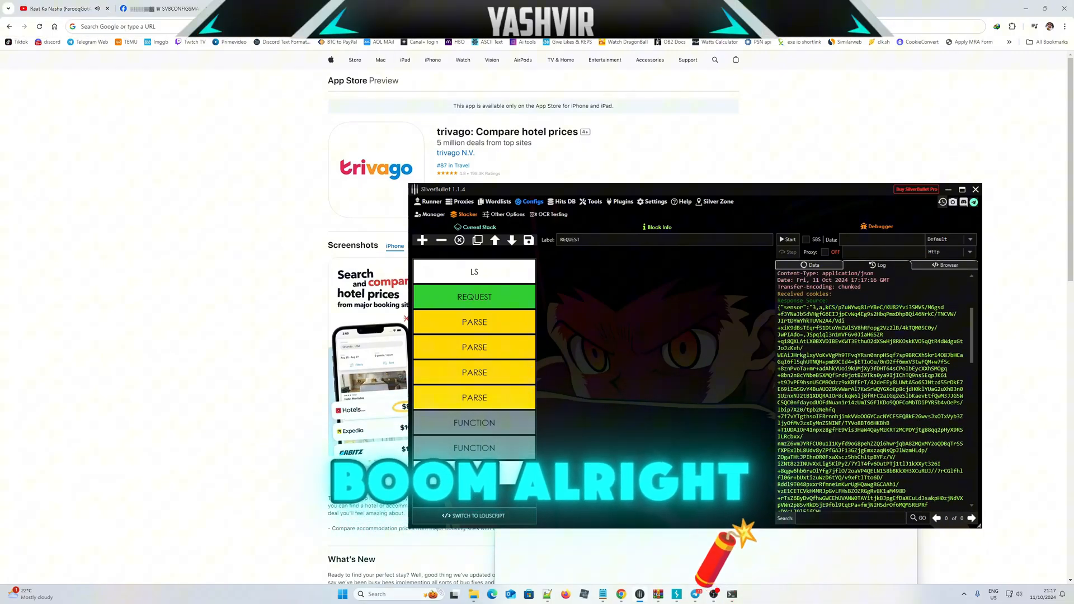
pyautogui.click(474, 516)
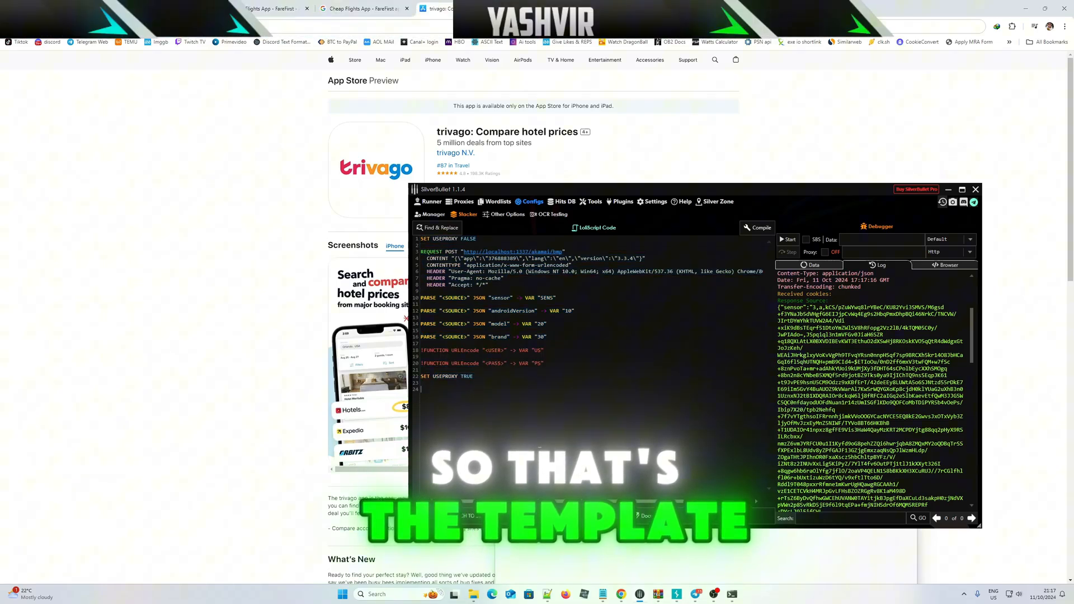